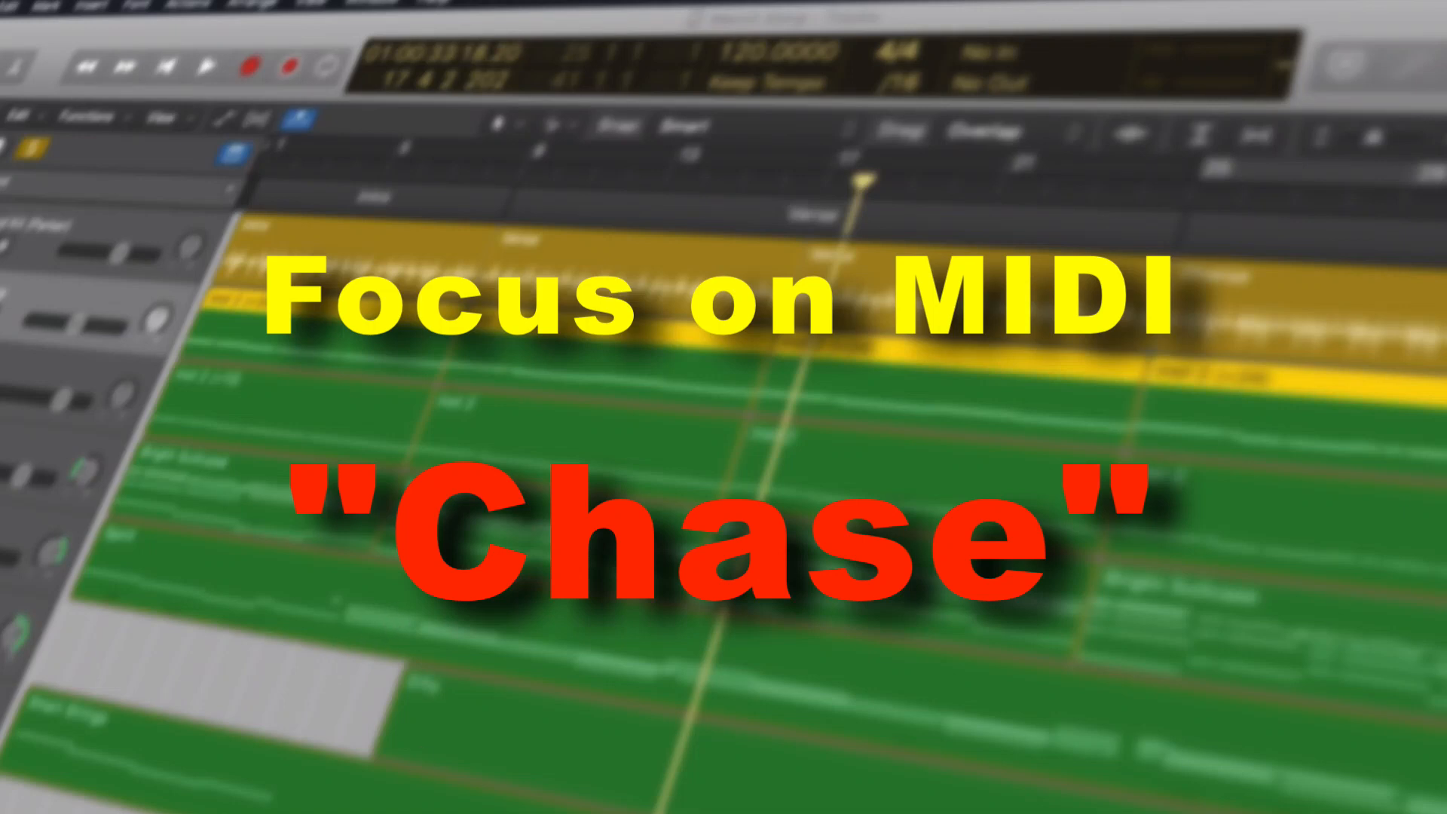
pyautogui.moveTo(131, 681)
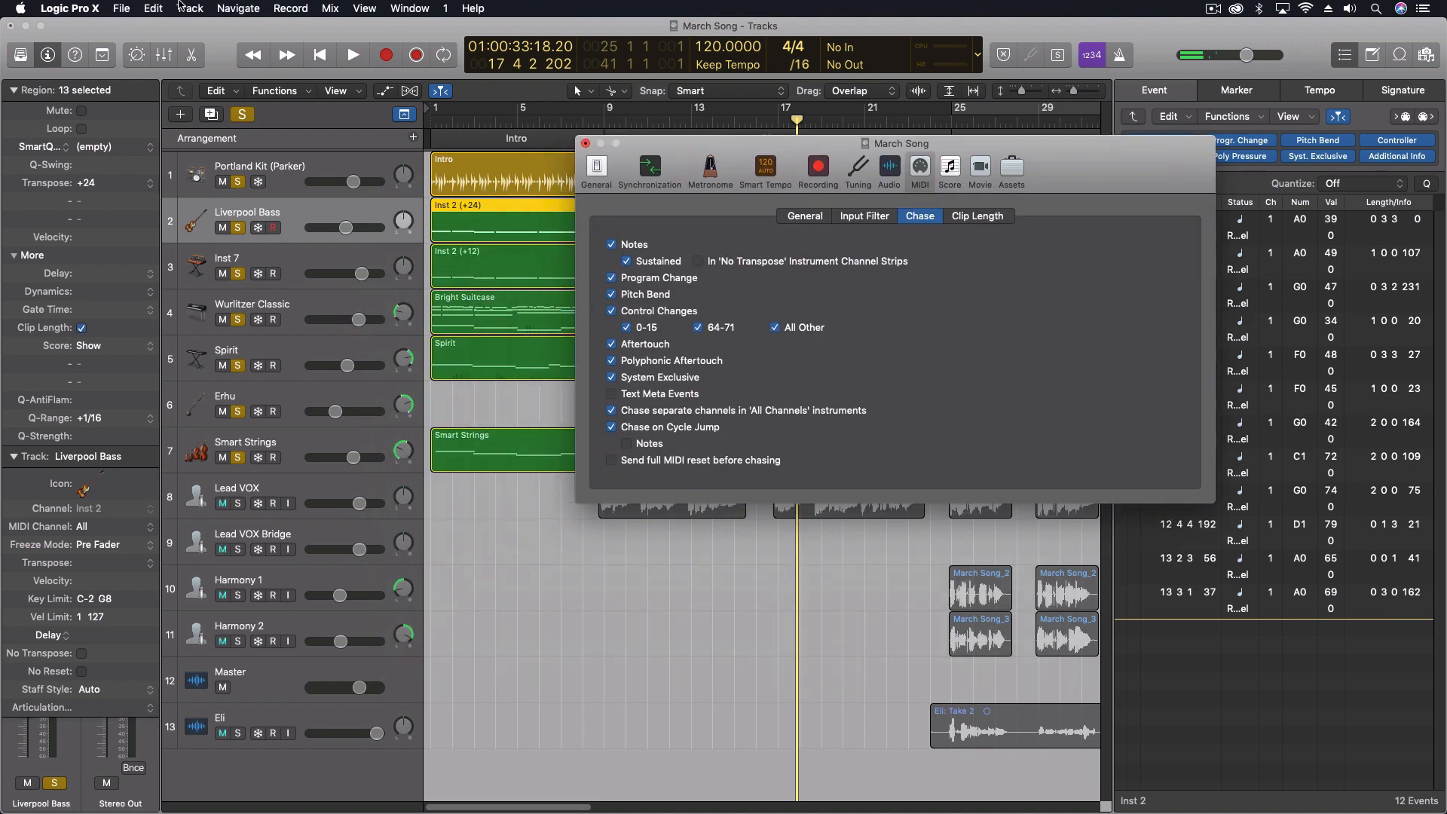
pyautogui.click(69, 8)
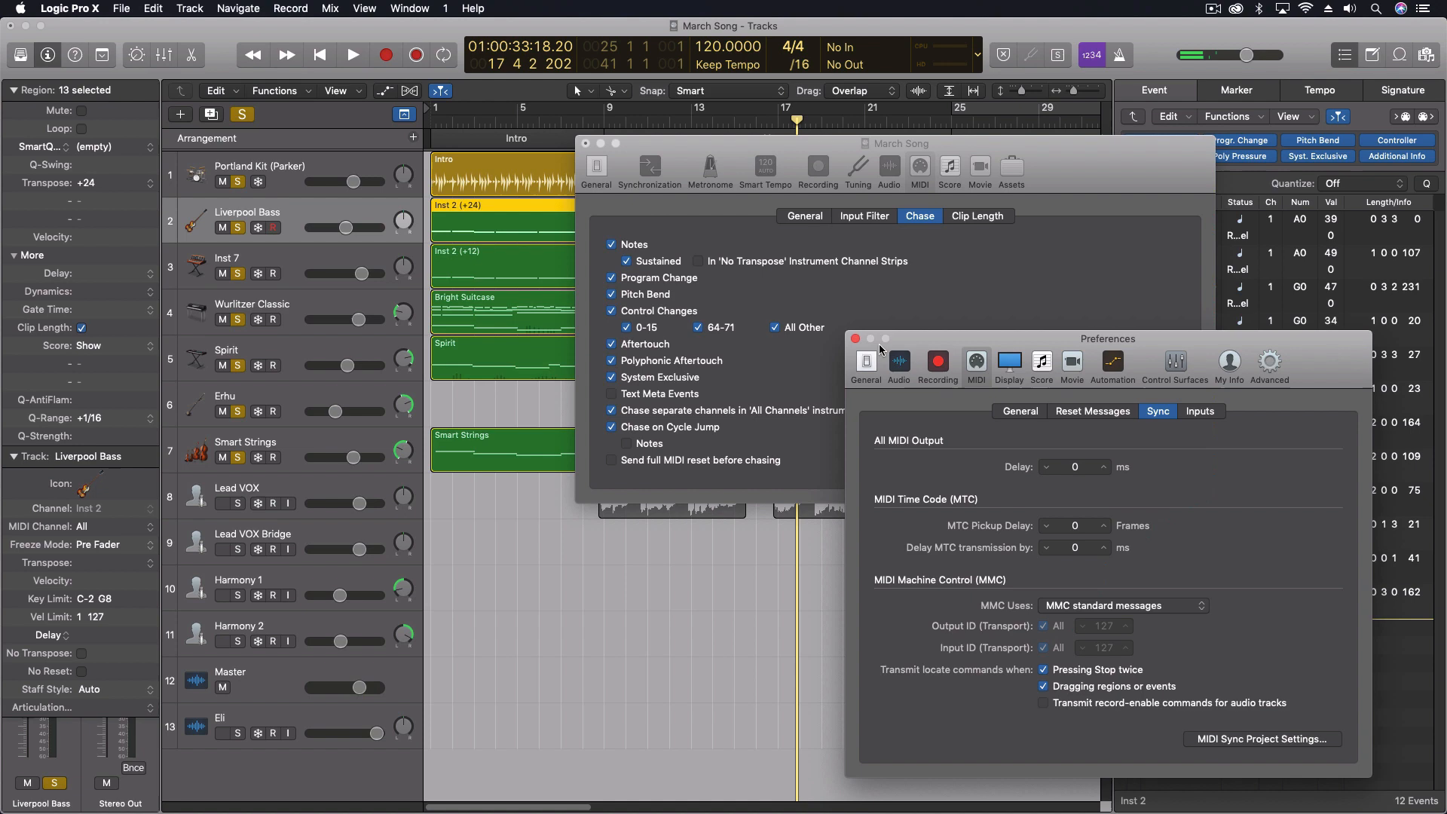
pyautogui.moveTo(698, 477)
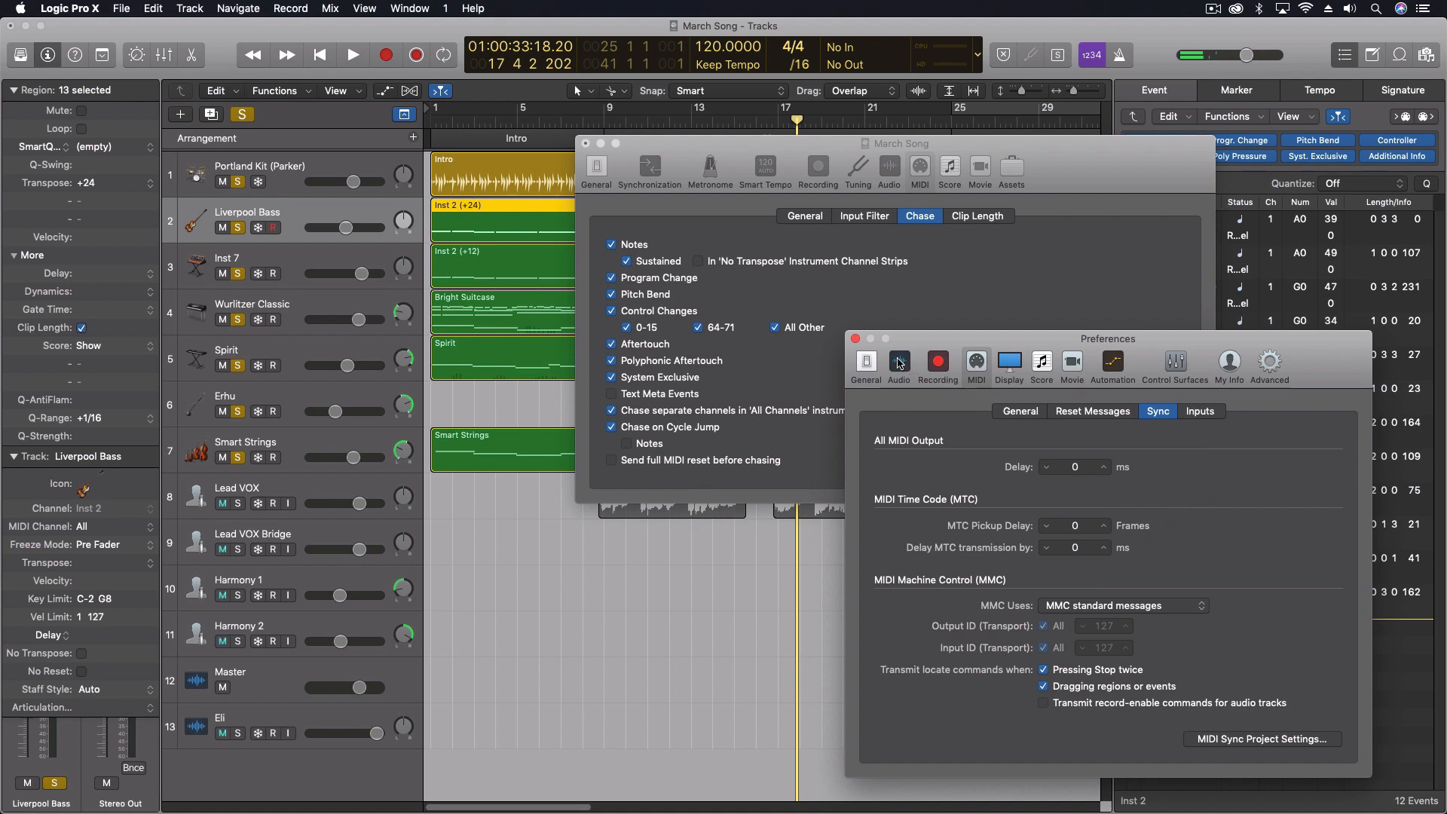
pyautogui.moveTo(856, 199)
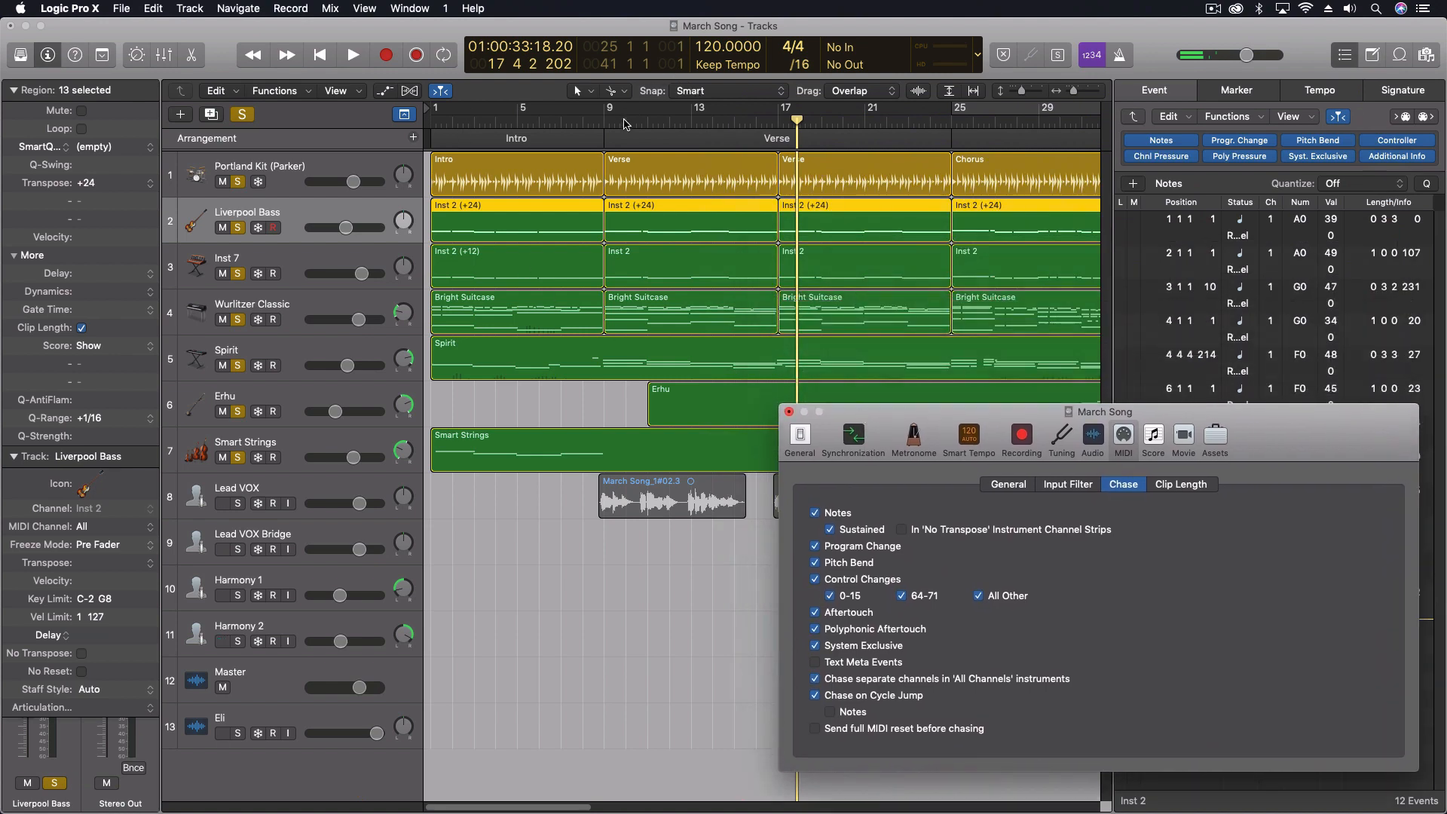
pyautogui.moveTo(690, 95)
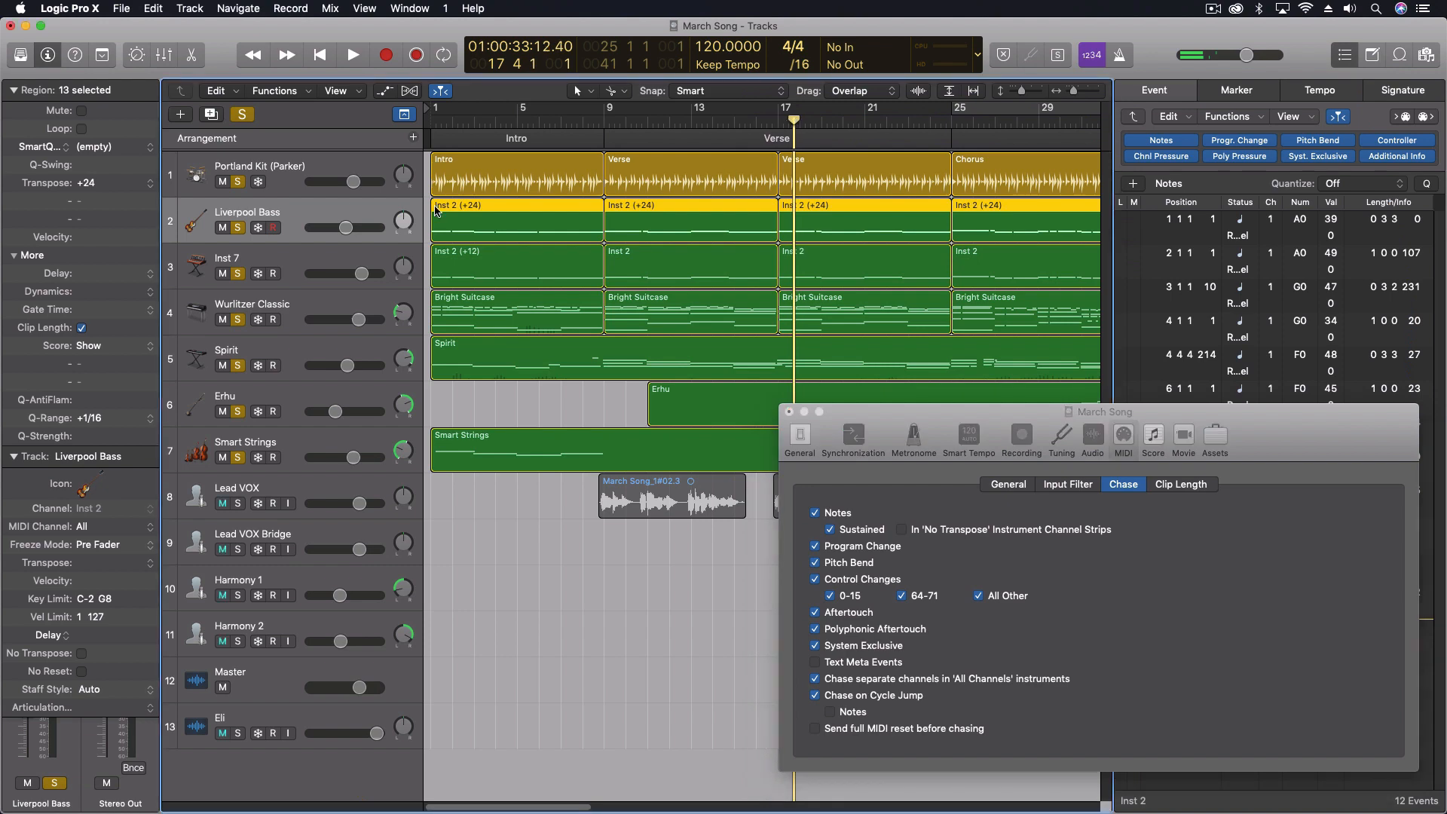
# Solo Liverpool Bass, uncheck Notes chasing, audition playback, then close the project settings.
pyautogui.click(858, 222)
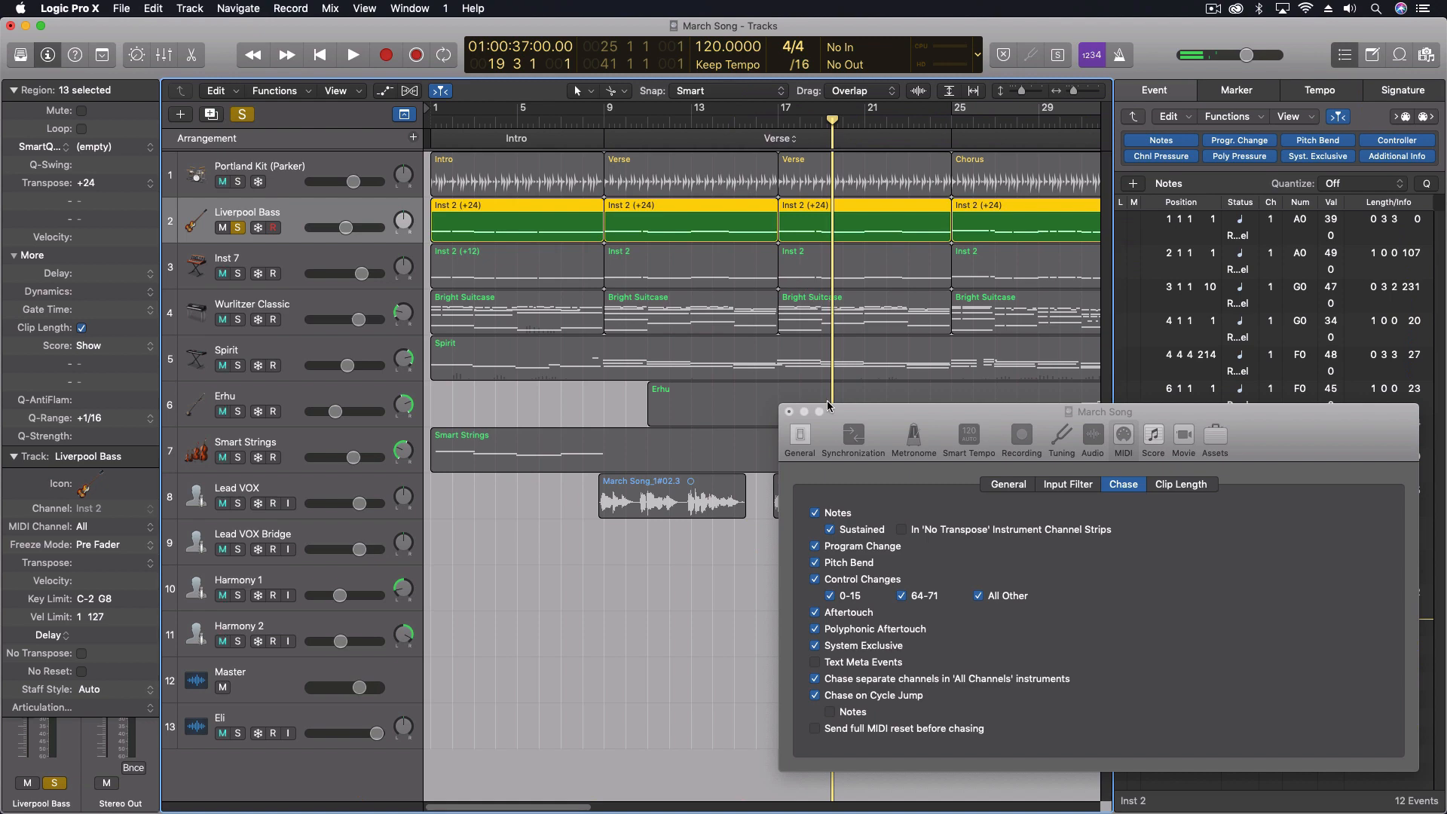
pyautogui.click(814, 512)
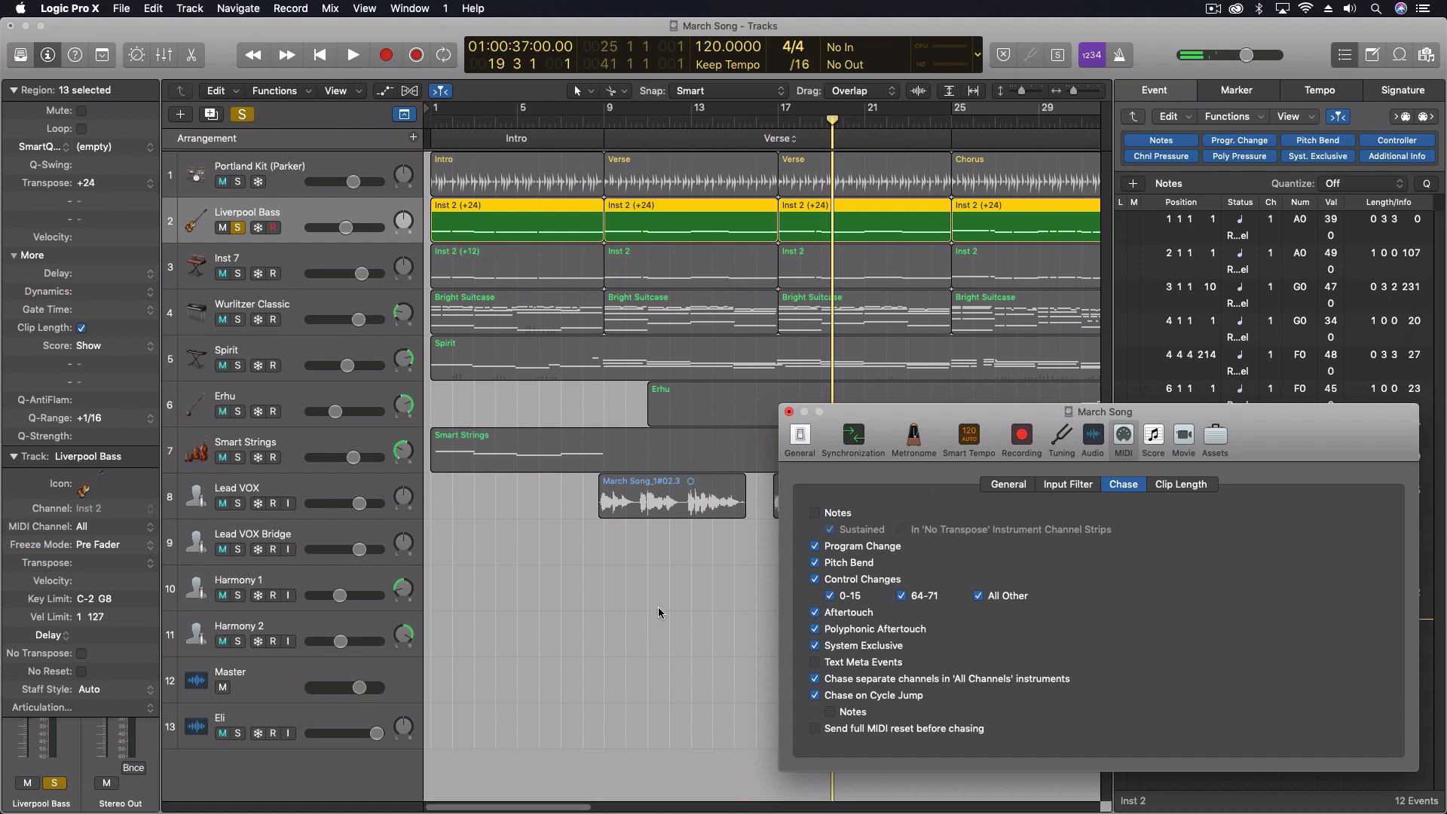
pyautogui.click(352, 55)
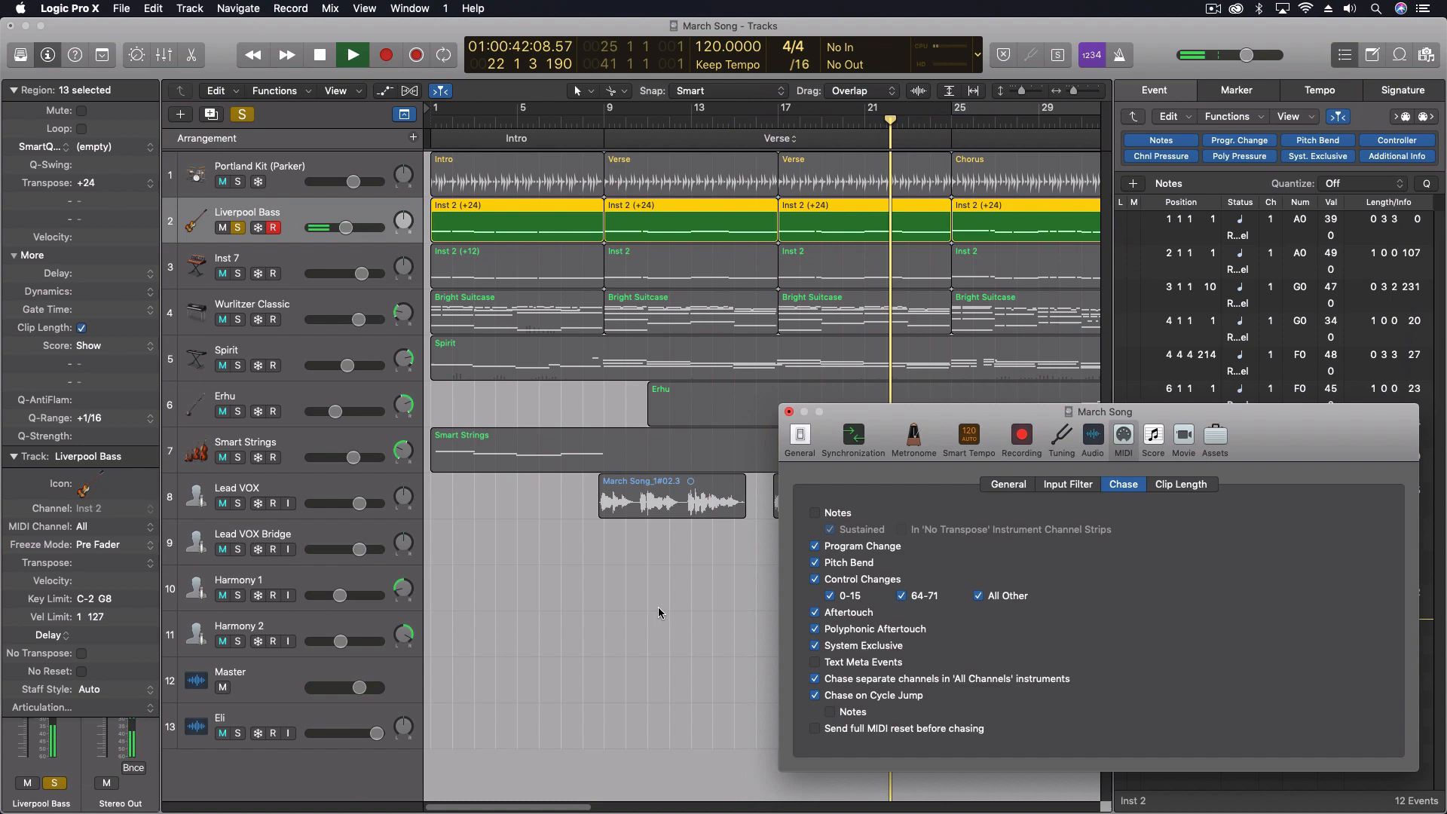
pyautogui.click(352, 55)
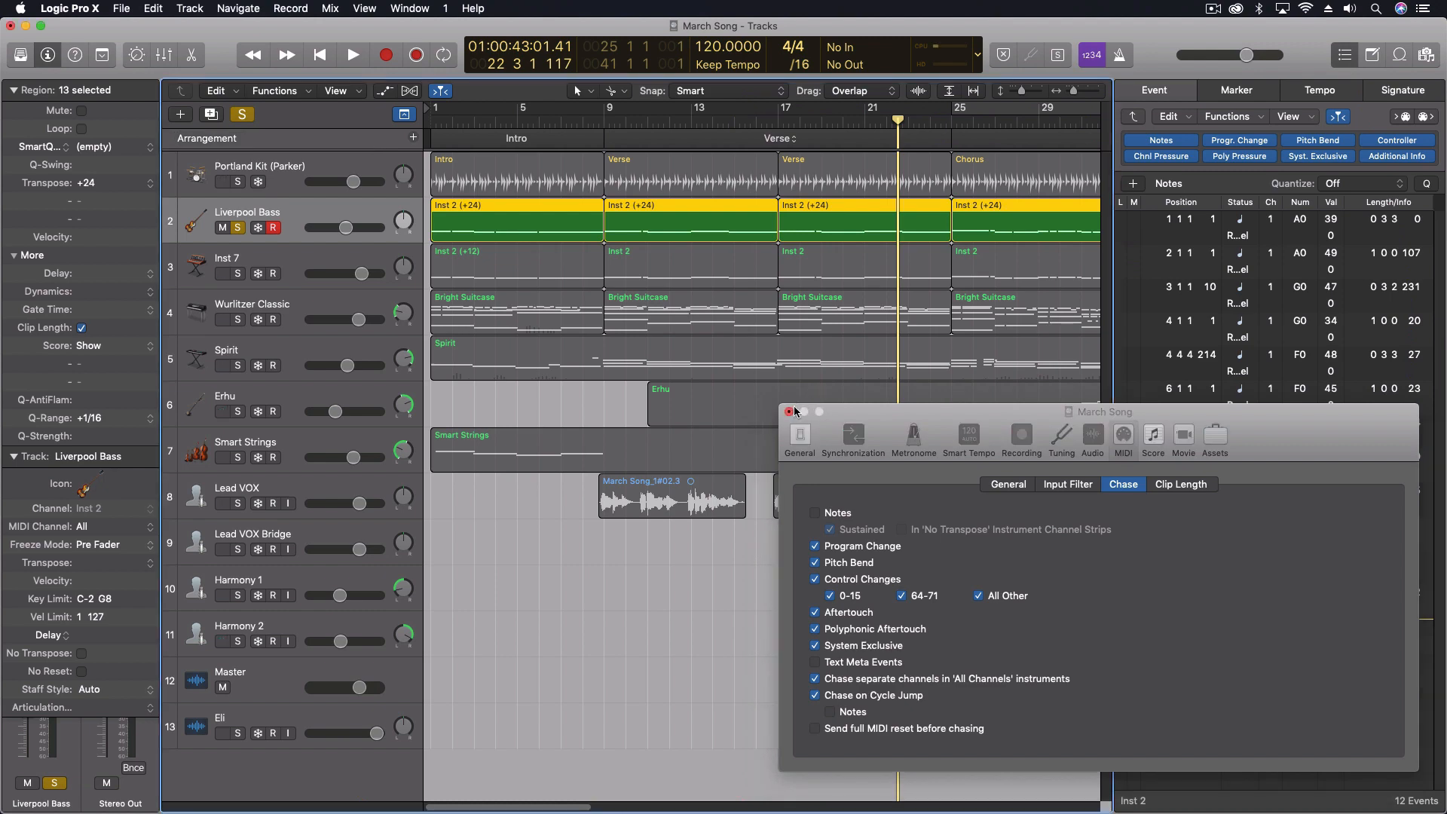
pyautogui.click(790, 411)
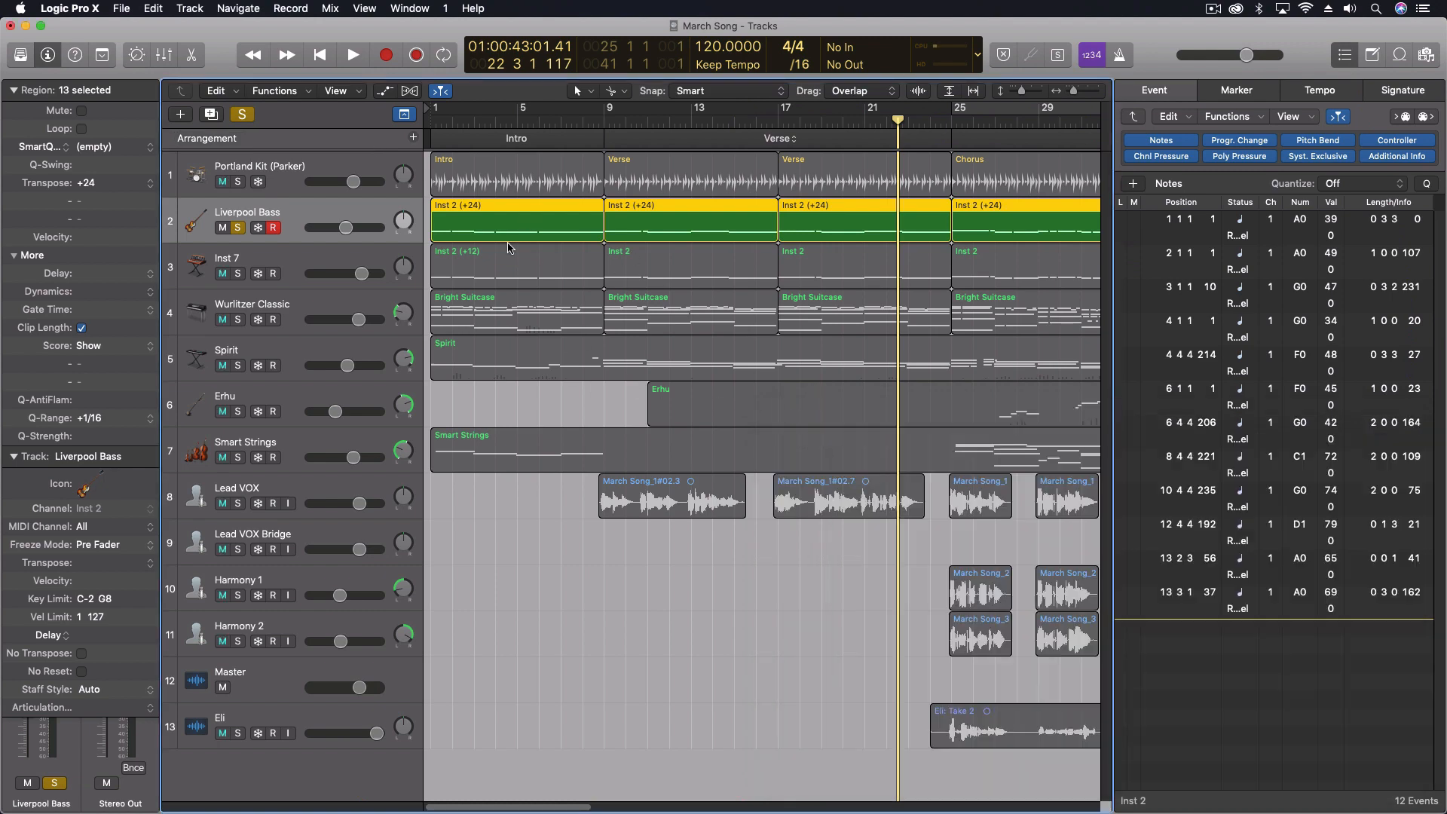
# Open File > Project Settings > MIDI, go to Chase, and check Notes again.
pyautogui.click(238, 8)
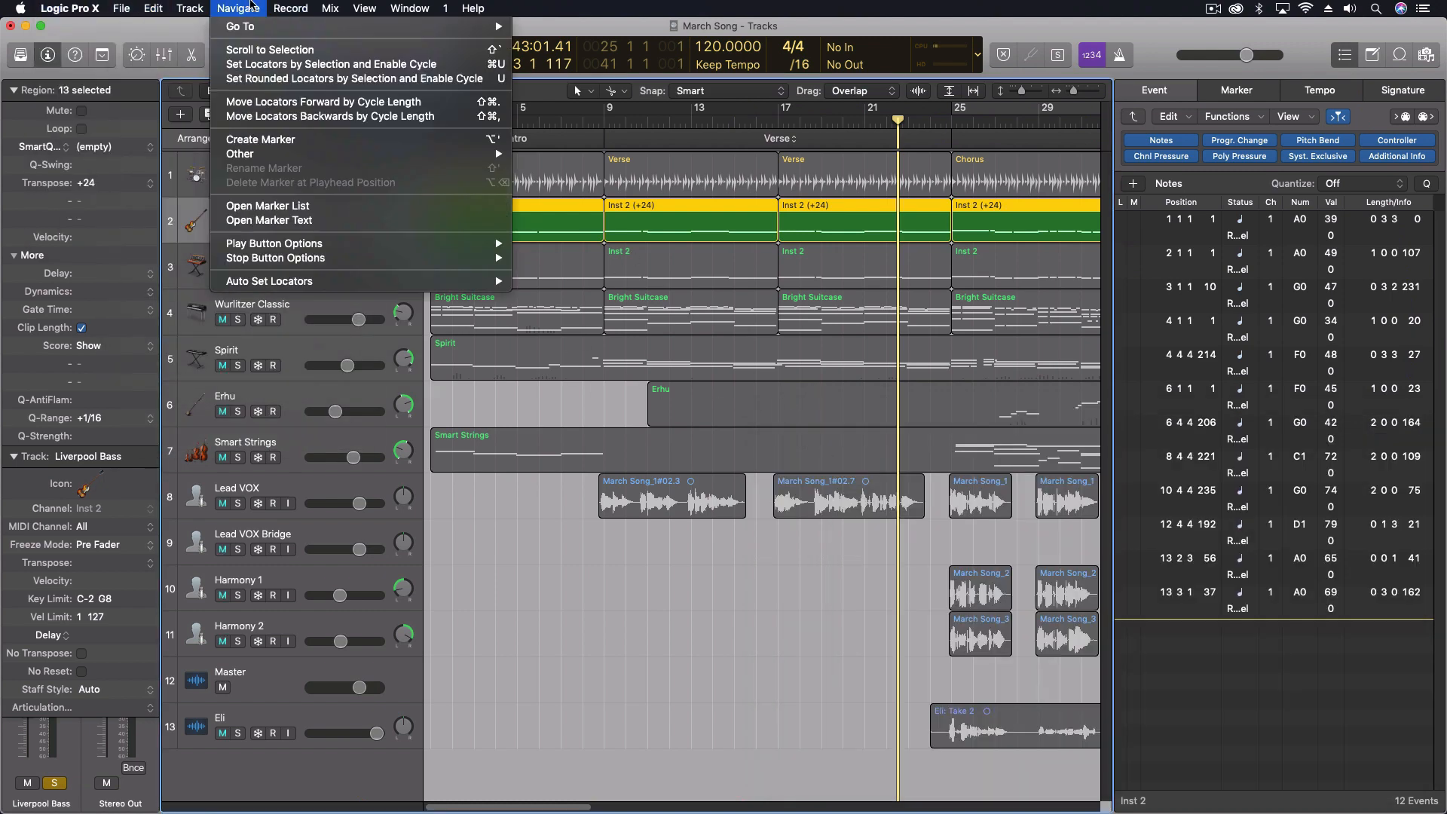
pyautogui.click(121, 8)
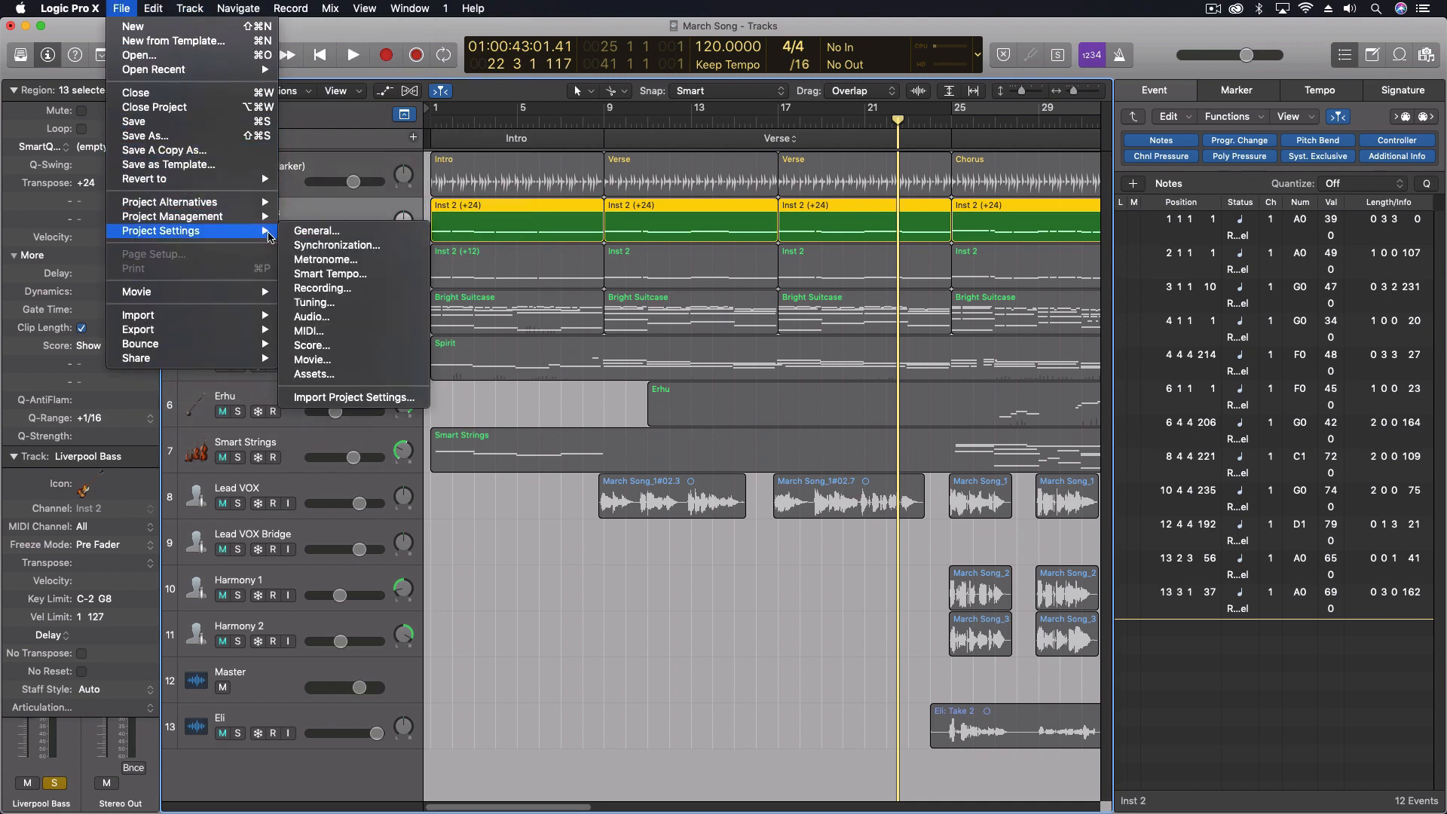
pyautogui.click(315, 231)
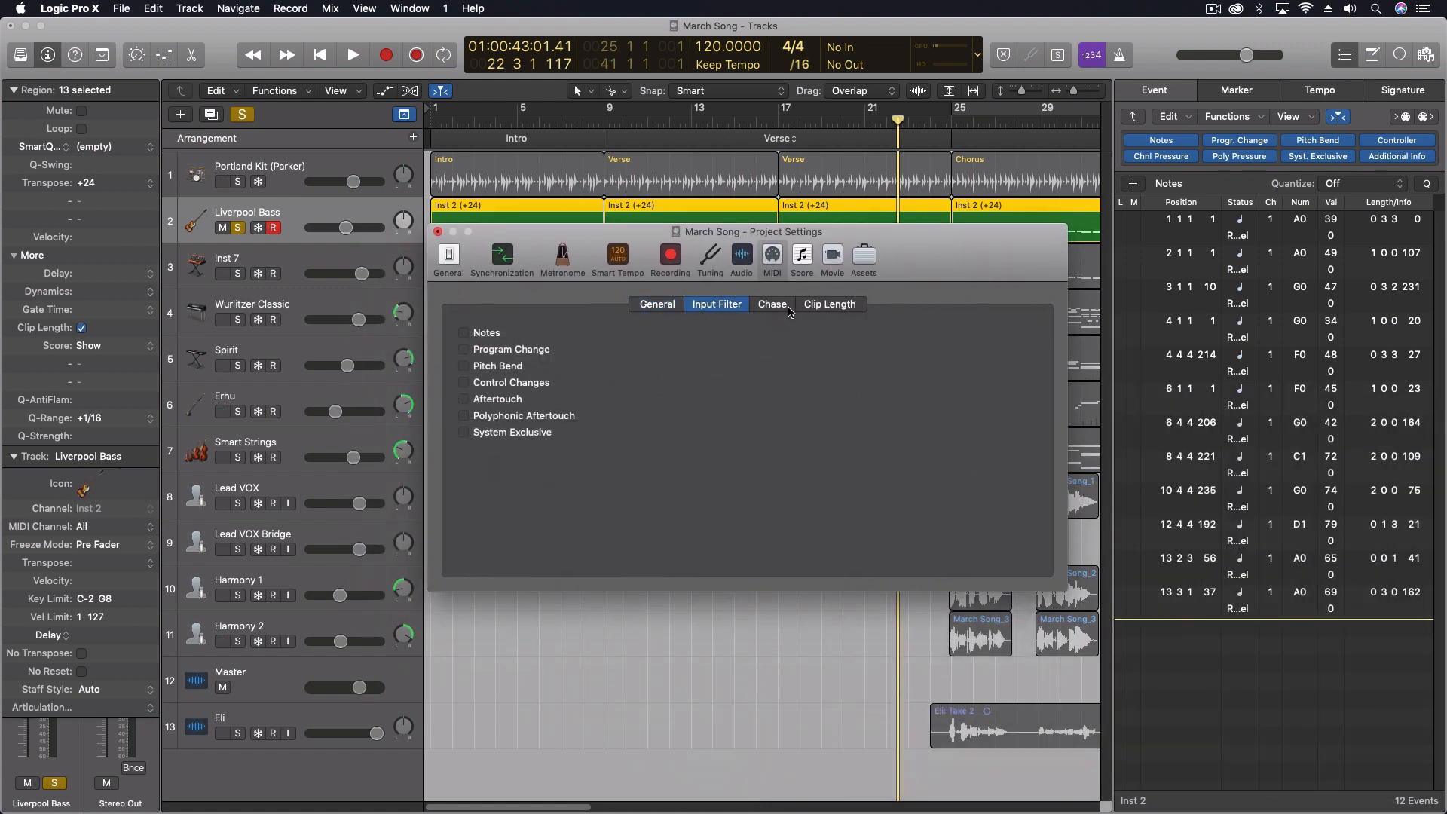
pyautogui.click(772, 304)
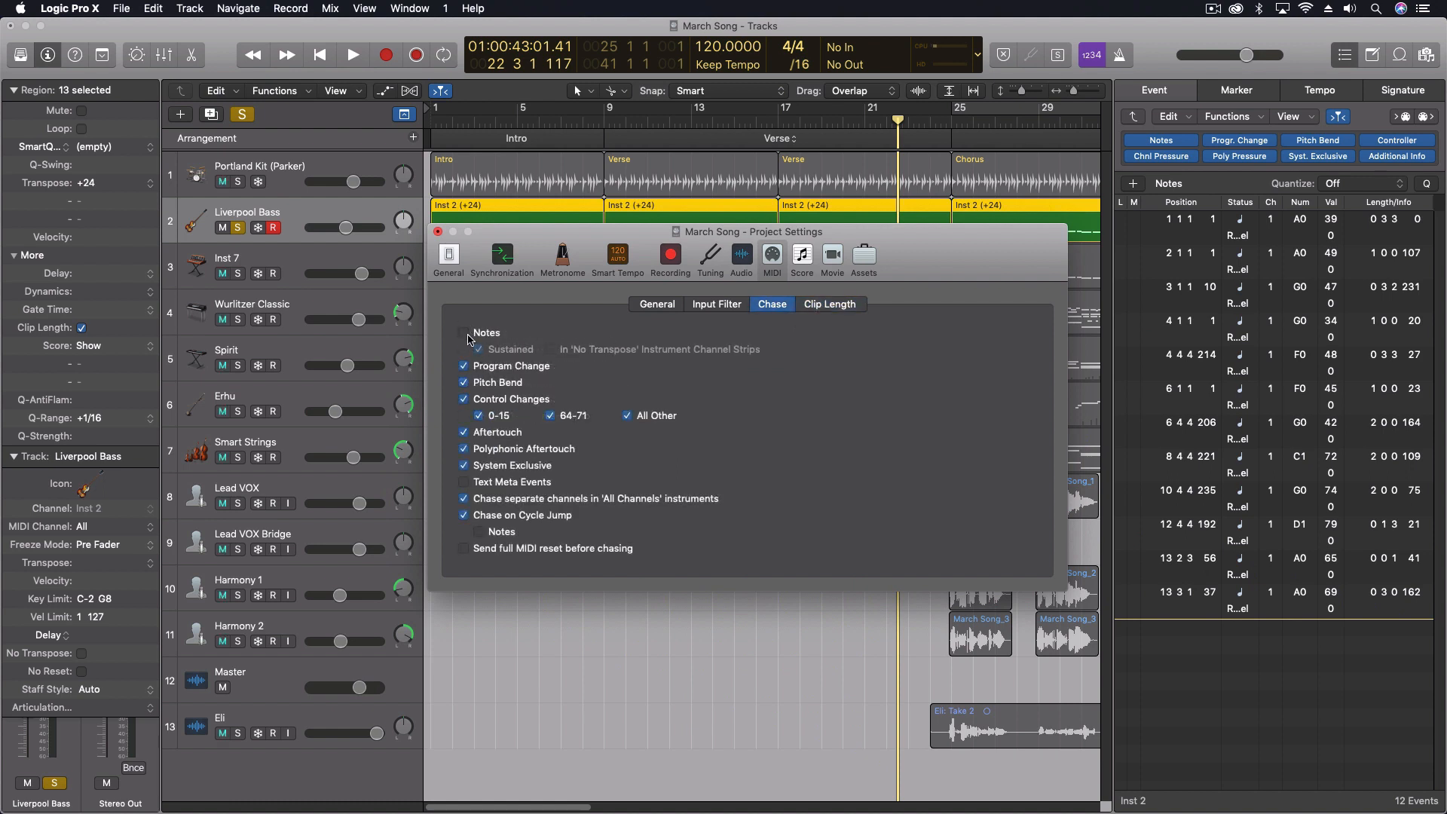
pyautogui.click(464, 333)
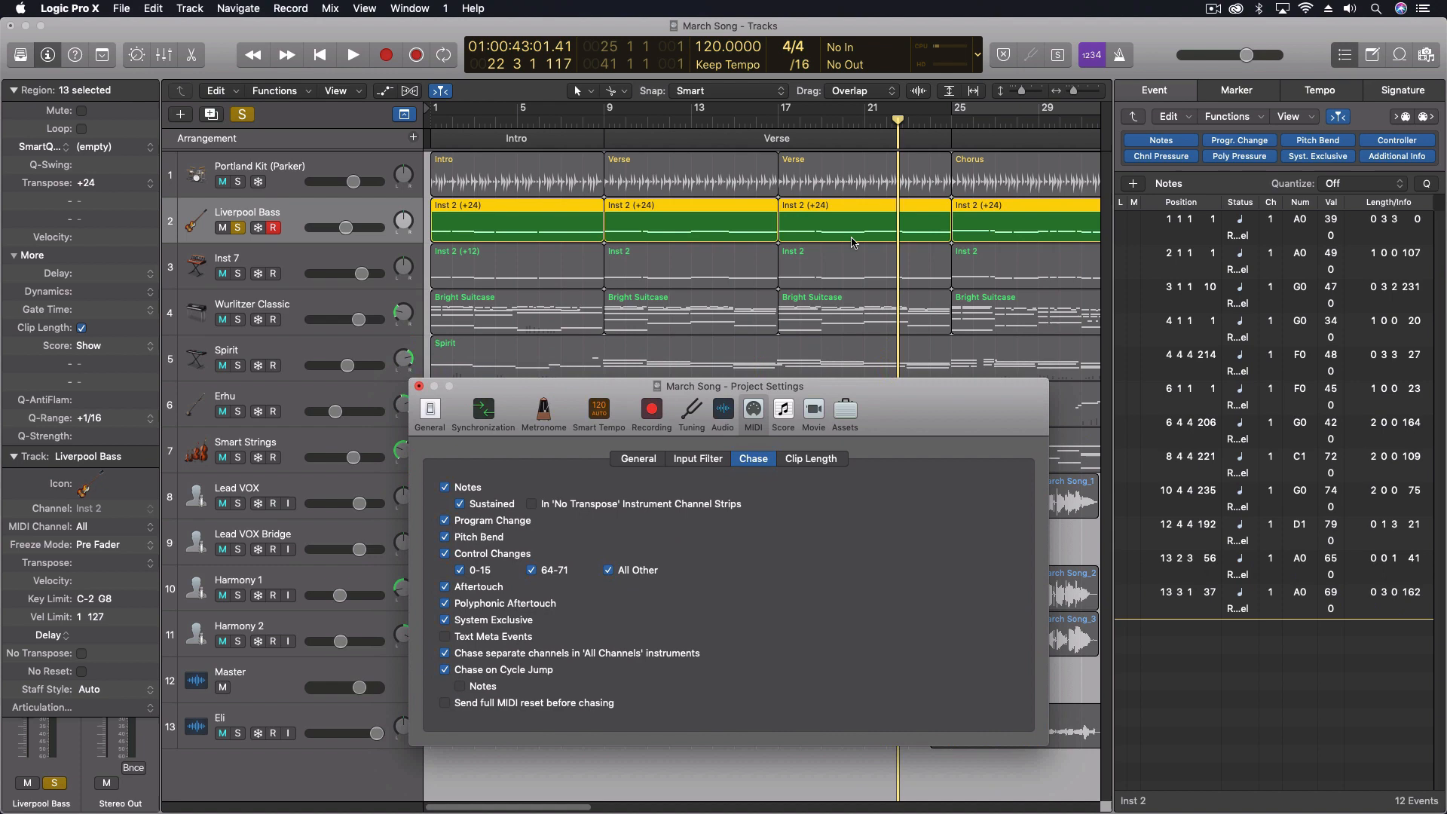
pyautogui.click(841, 120)
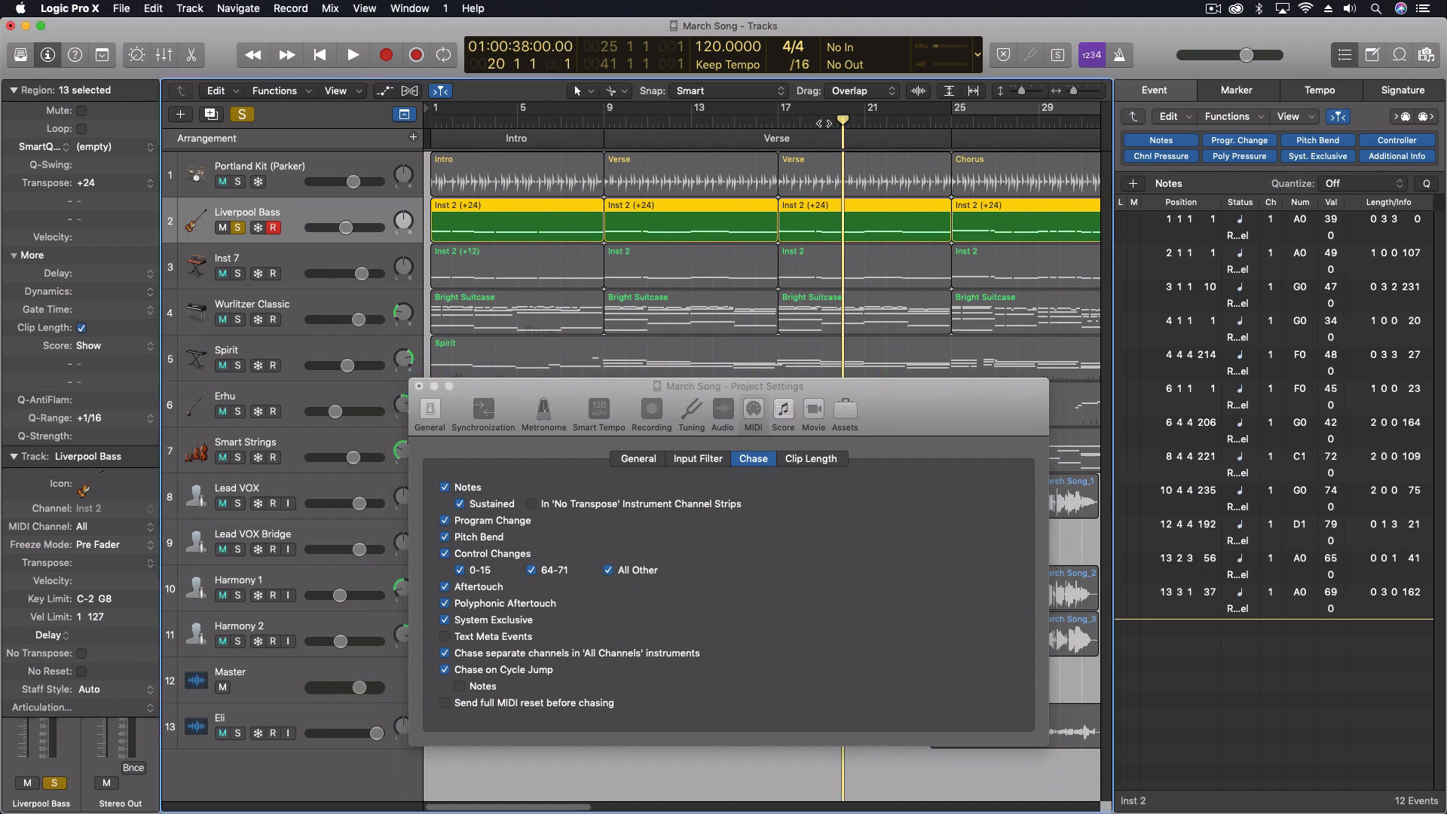
pyautogui.click(351, 54)
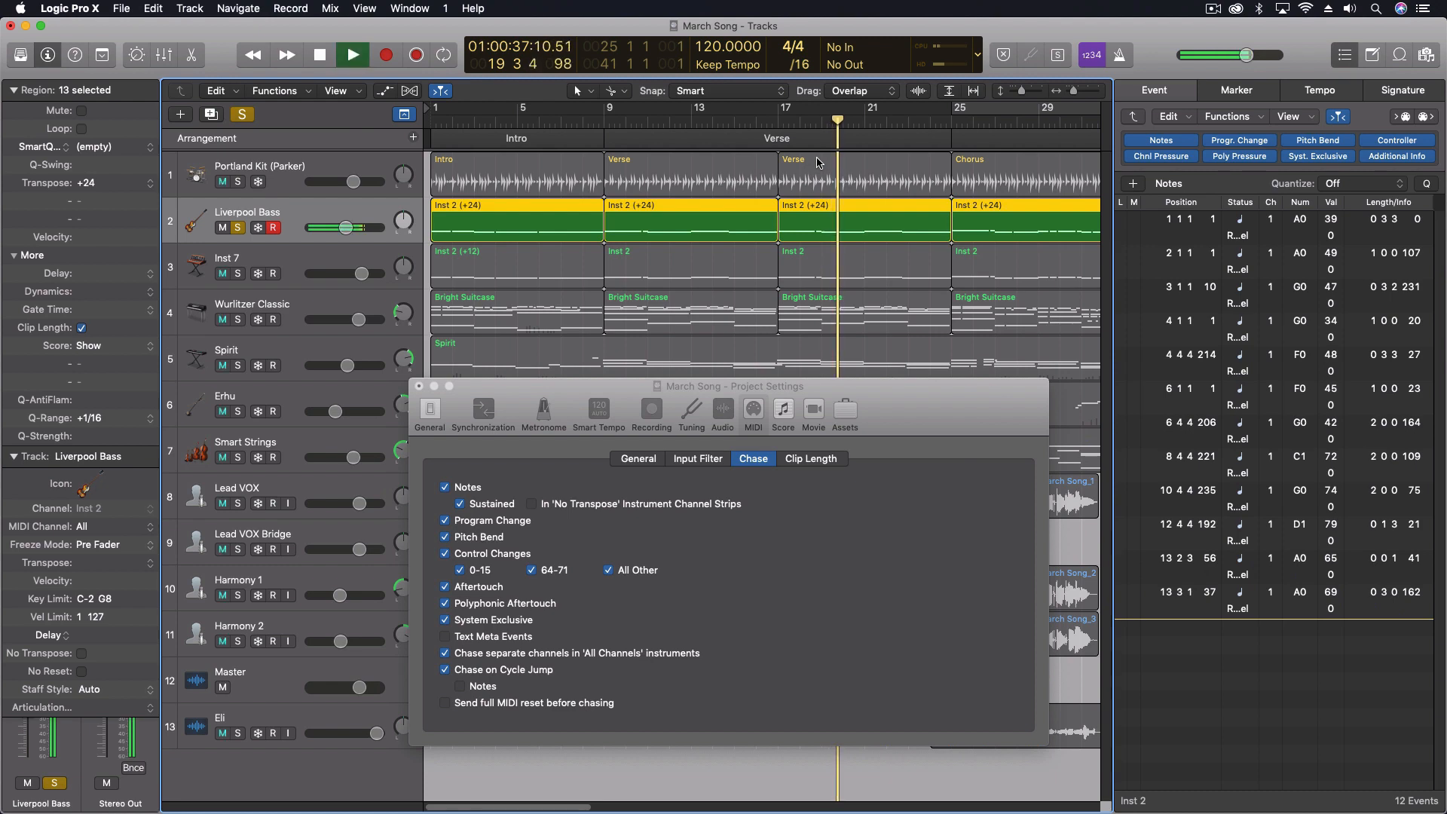
pyautogui.click(353, 55)
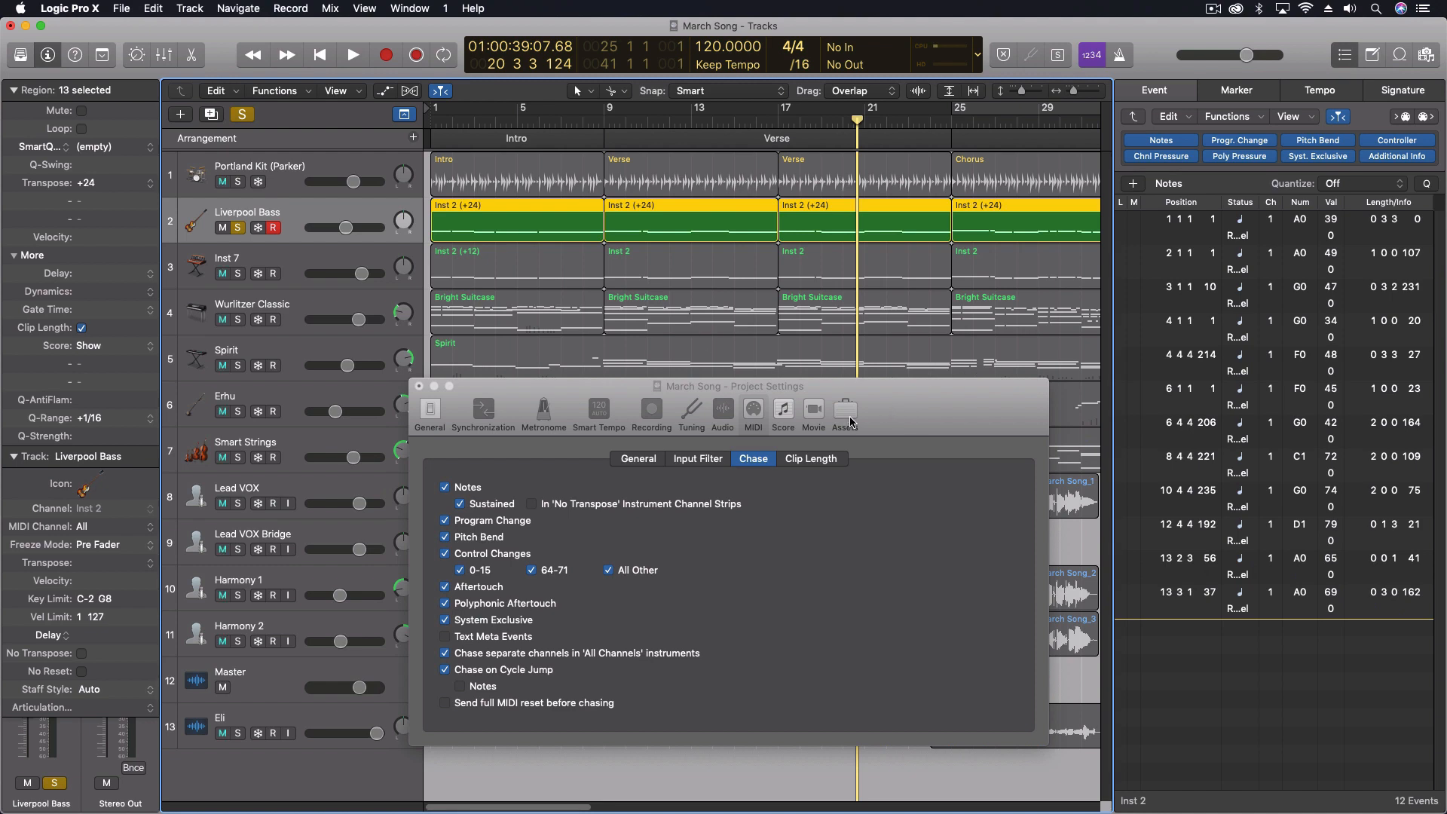
pyautogui.moveTo(844, 410)
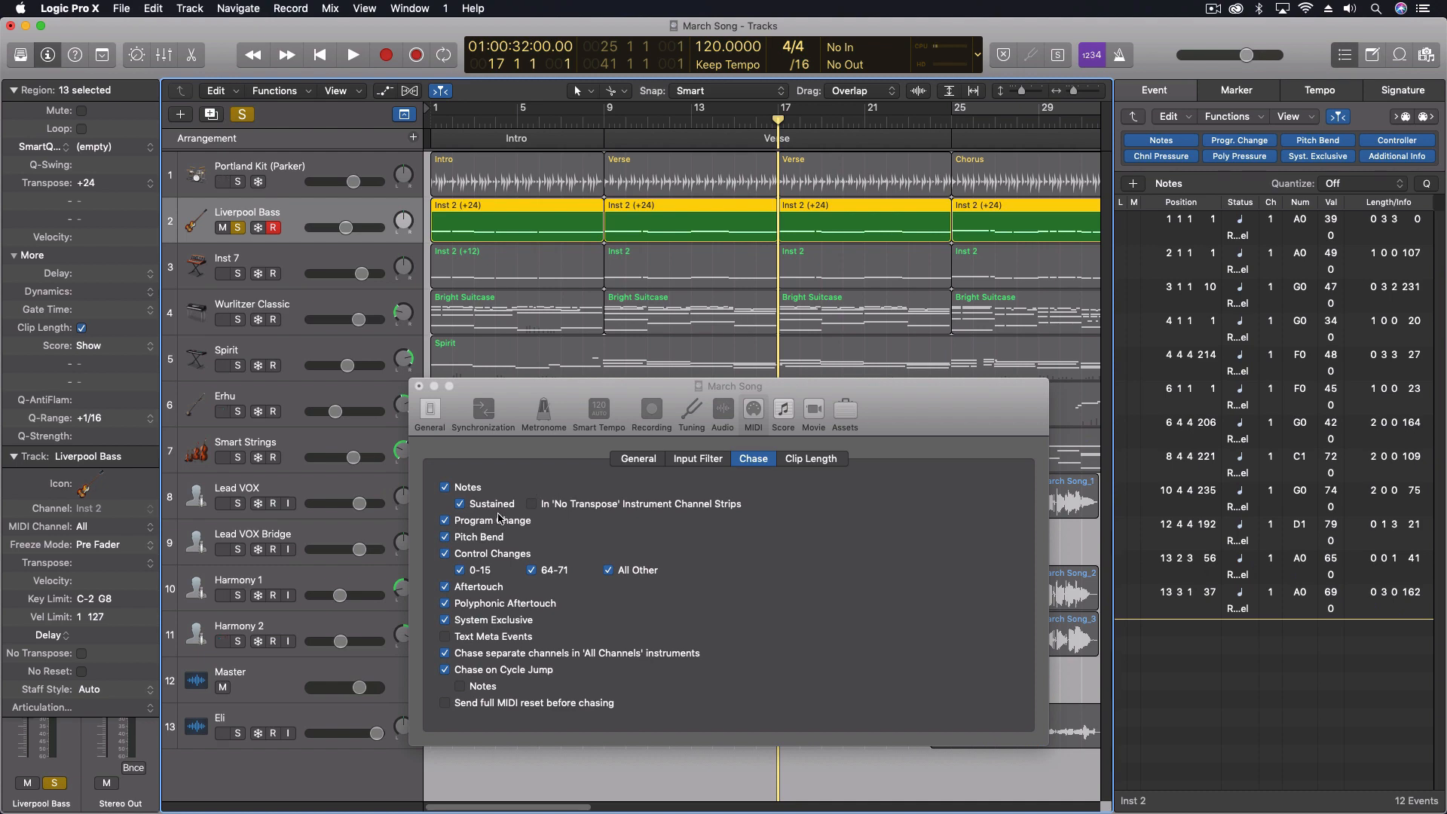
pyautogui.moveTo(486, 411)
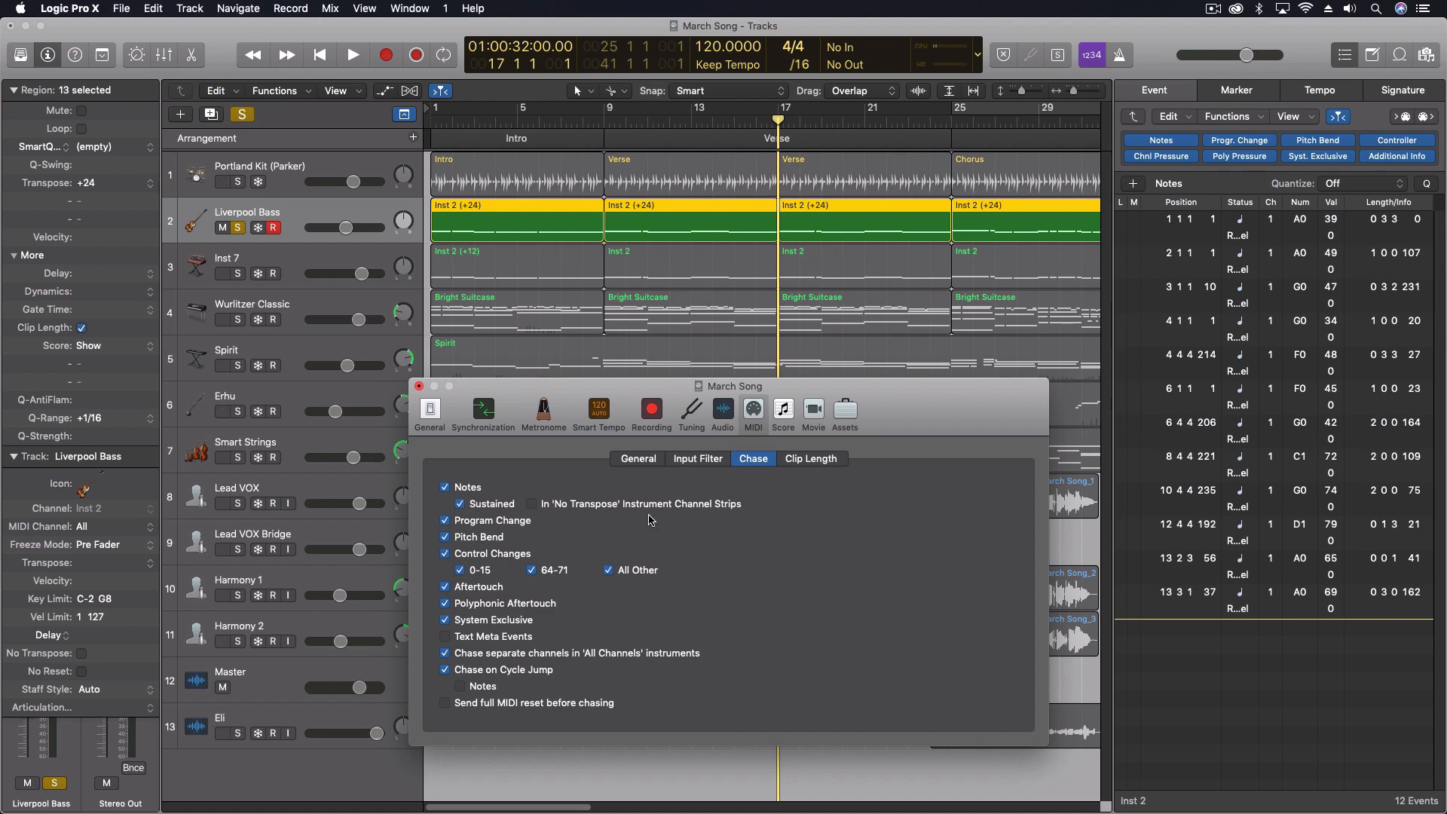
pyautogui.moveTo(498, 517)
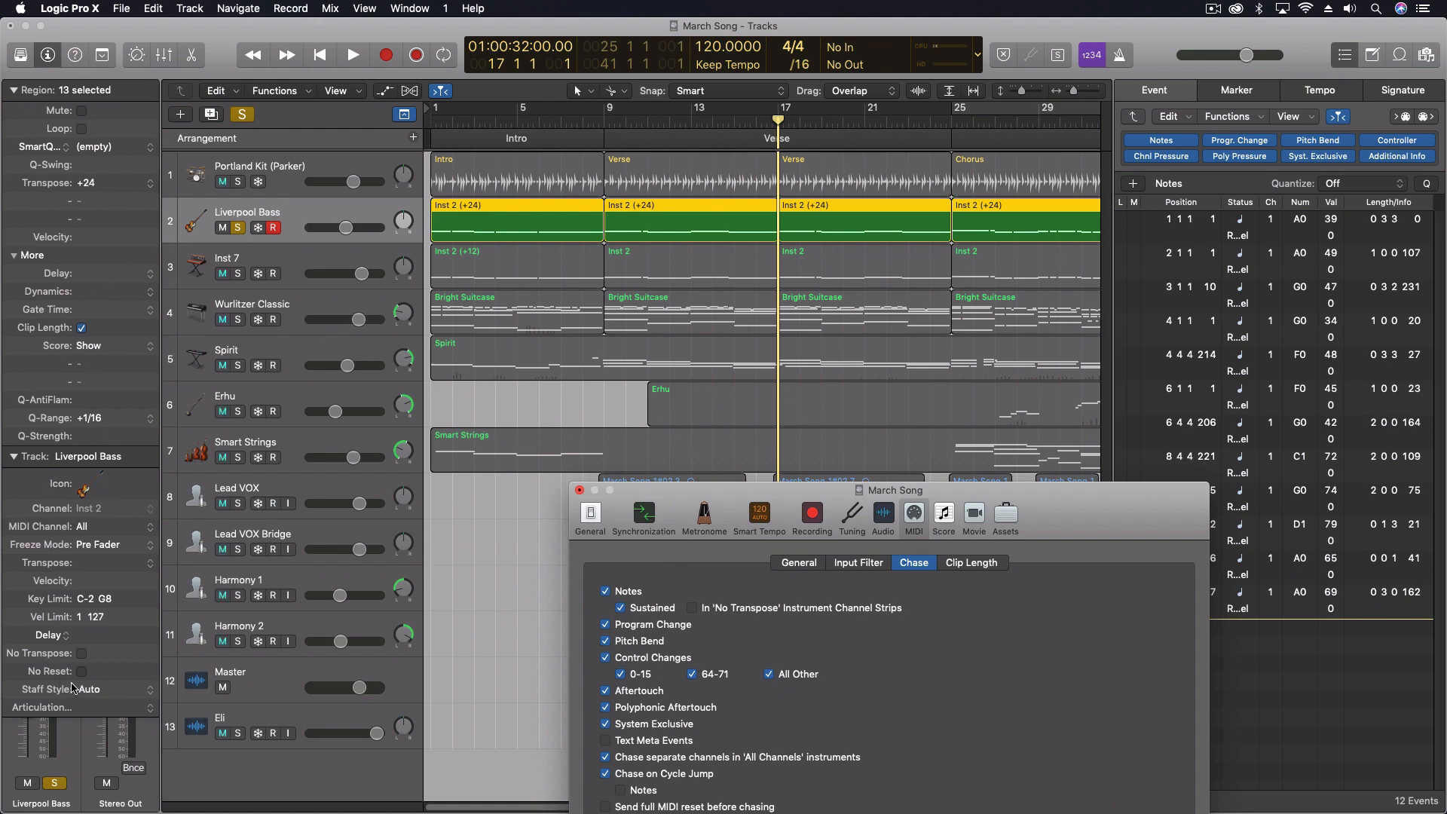
pyautogui.moveTo(79, 657)
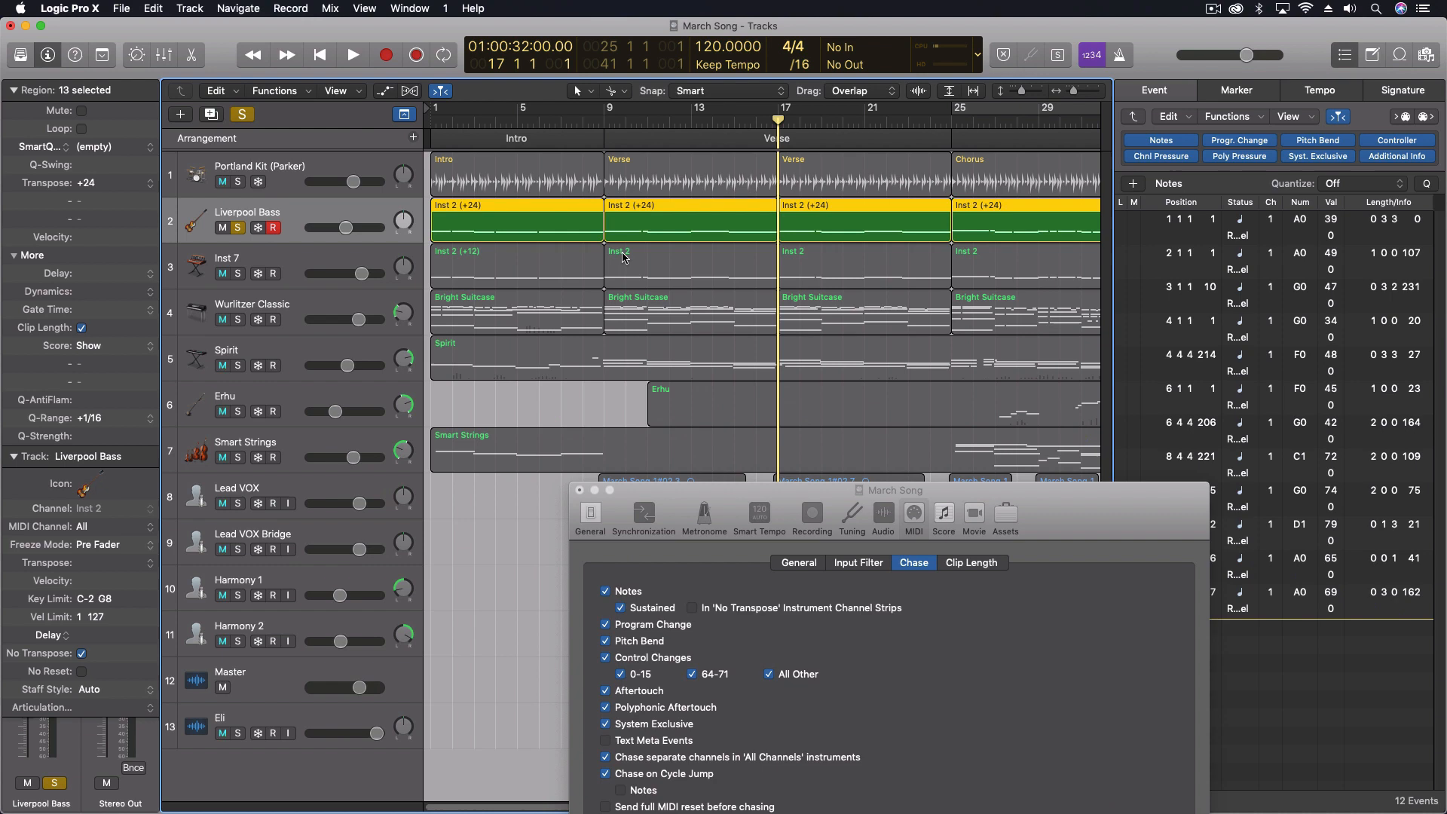
# Turn off No Transpose for the bass track and replay the verse.
pyautogui.click(222, 180)
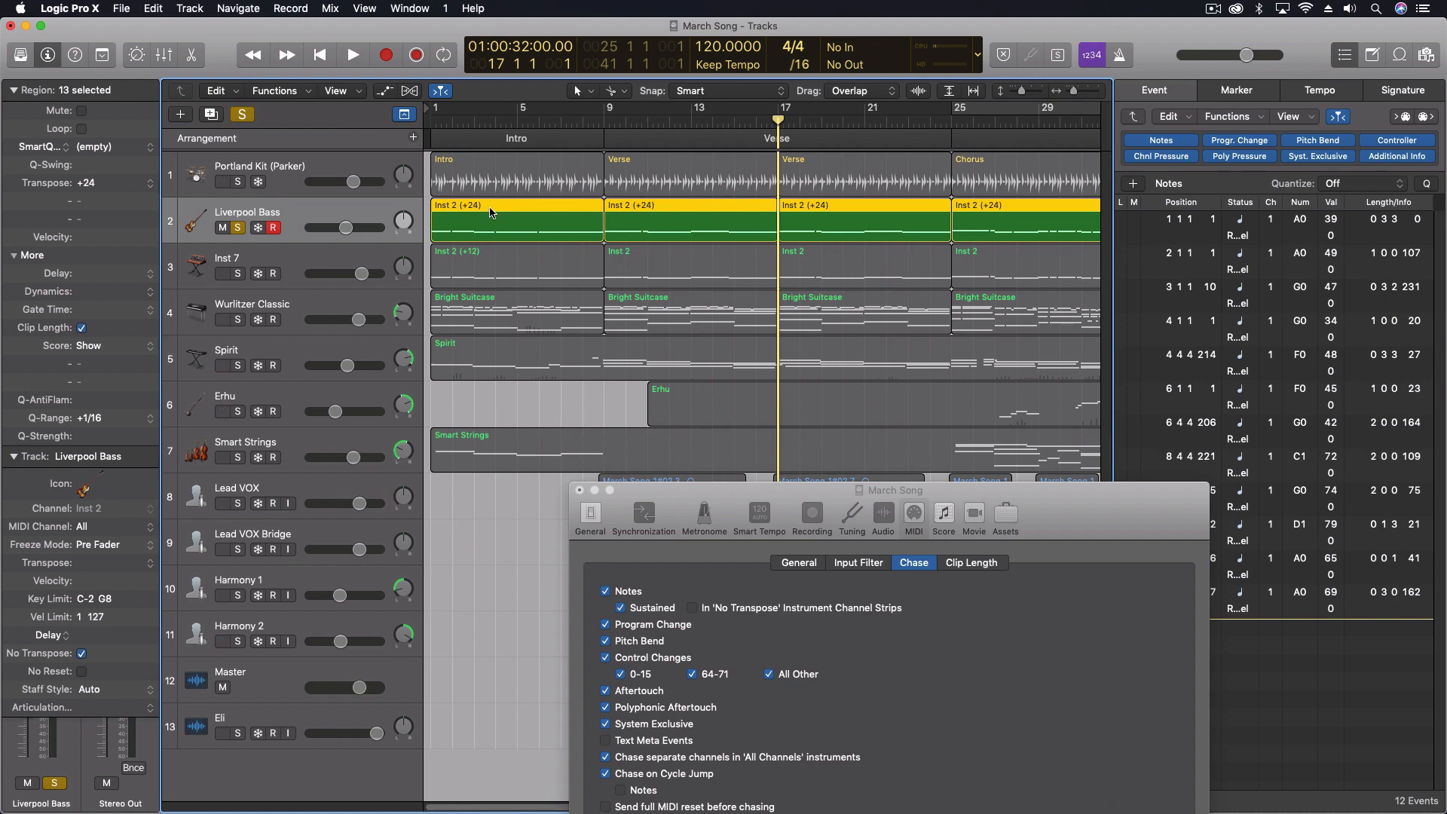
pyautogui.moveTo(625, 212)
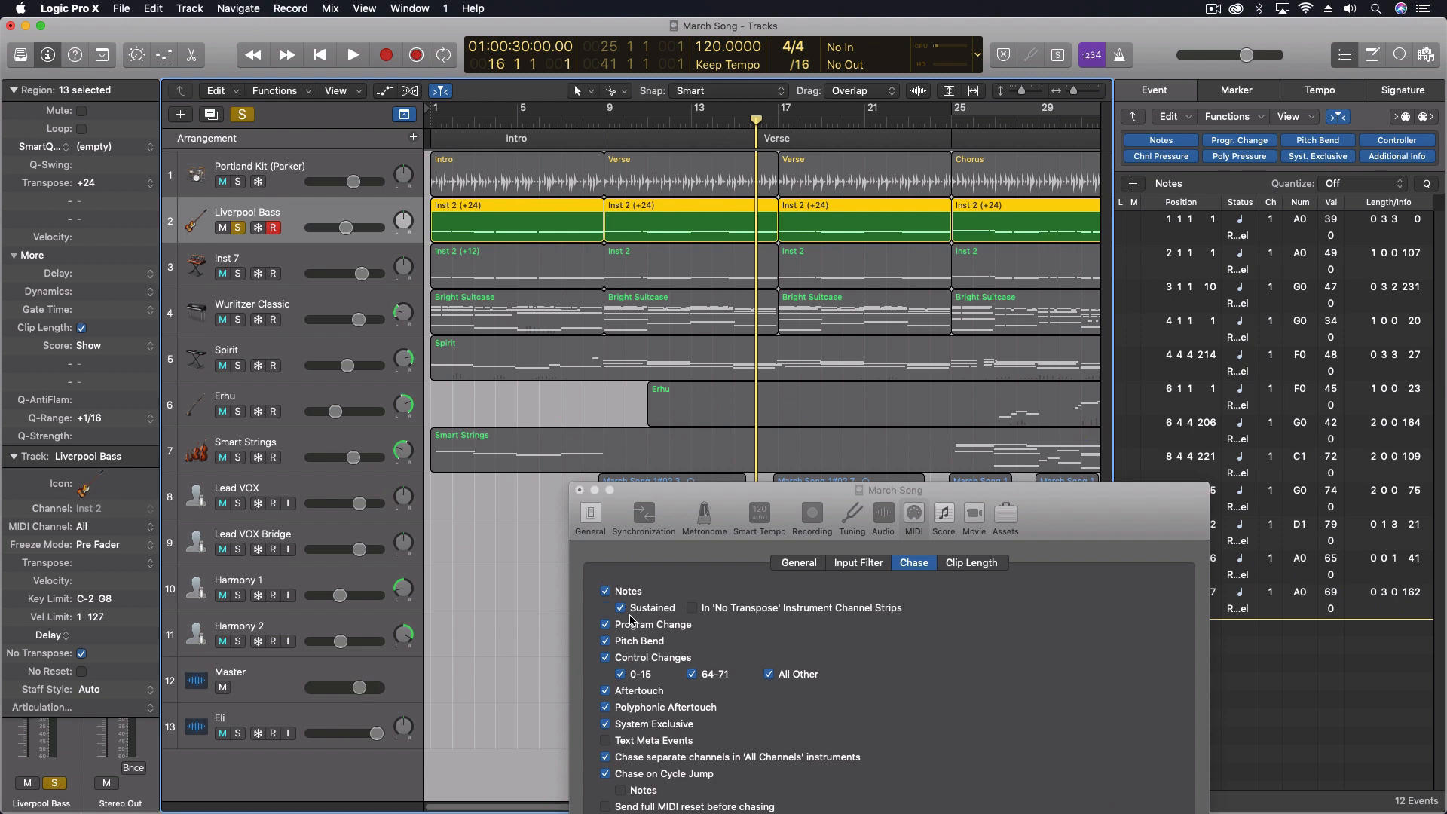
pyautogui.click(352, 55)
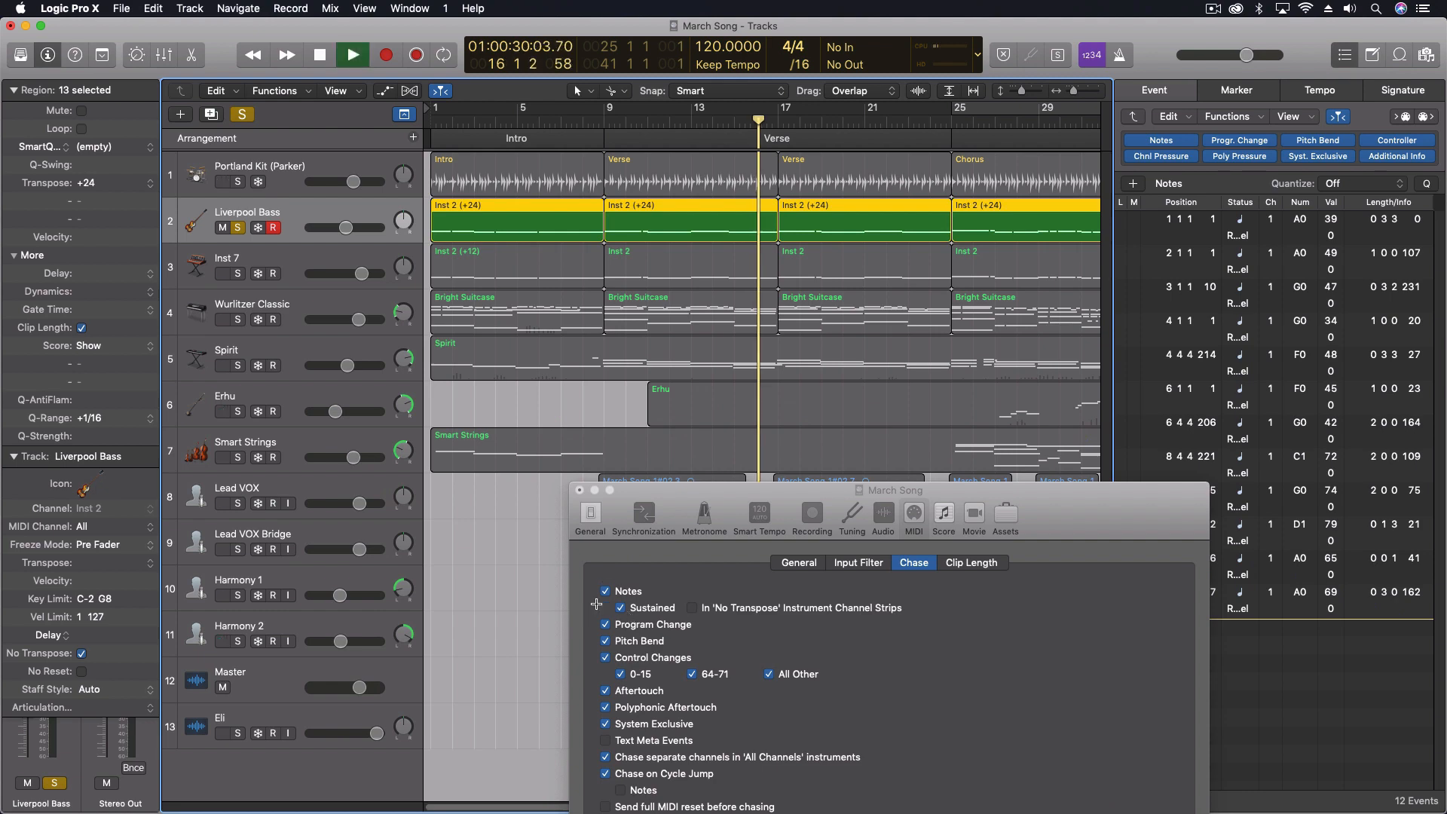
pyautogui.click(352, 54)
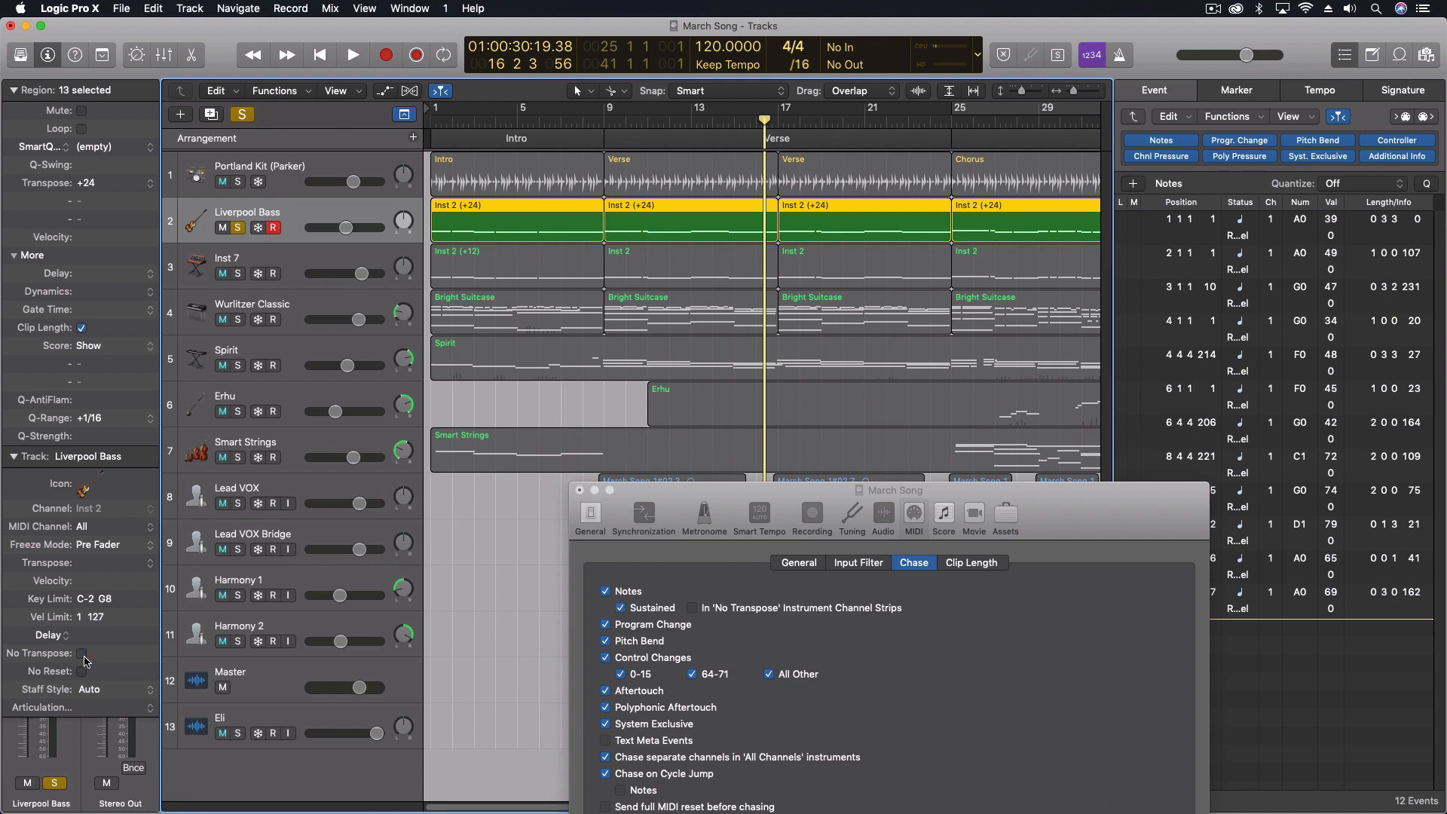
pyautogui.moveTo(32, 745)
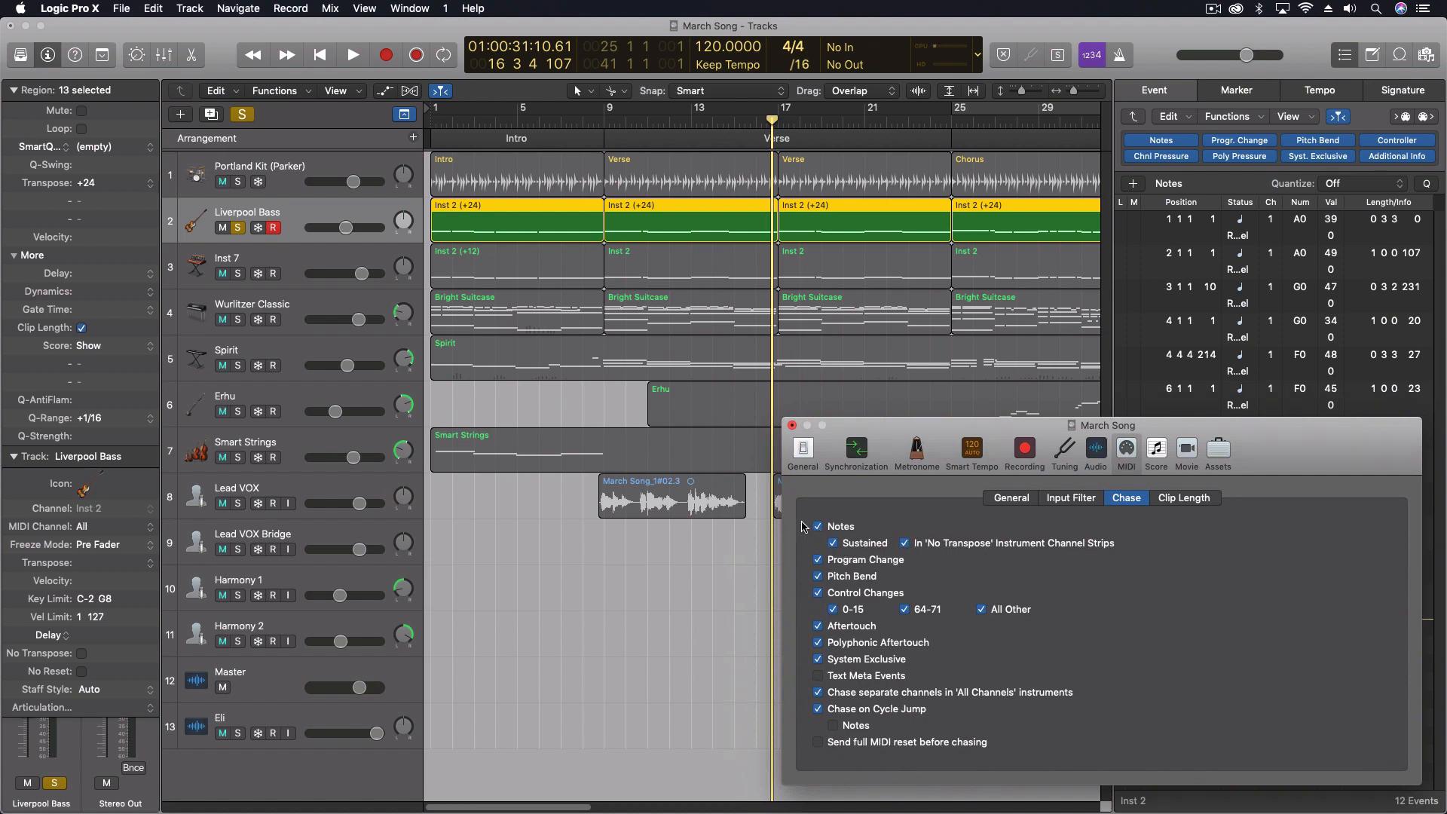
# Unsolo the Liverpool Bass track during playback, then stop playback.
pyautogui.click(352, 54)
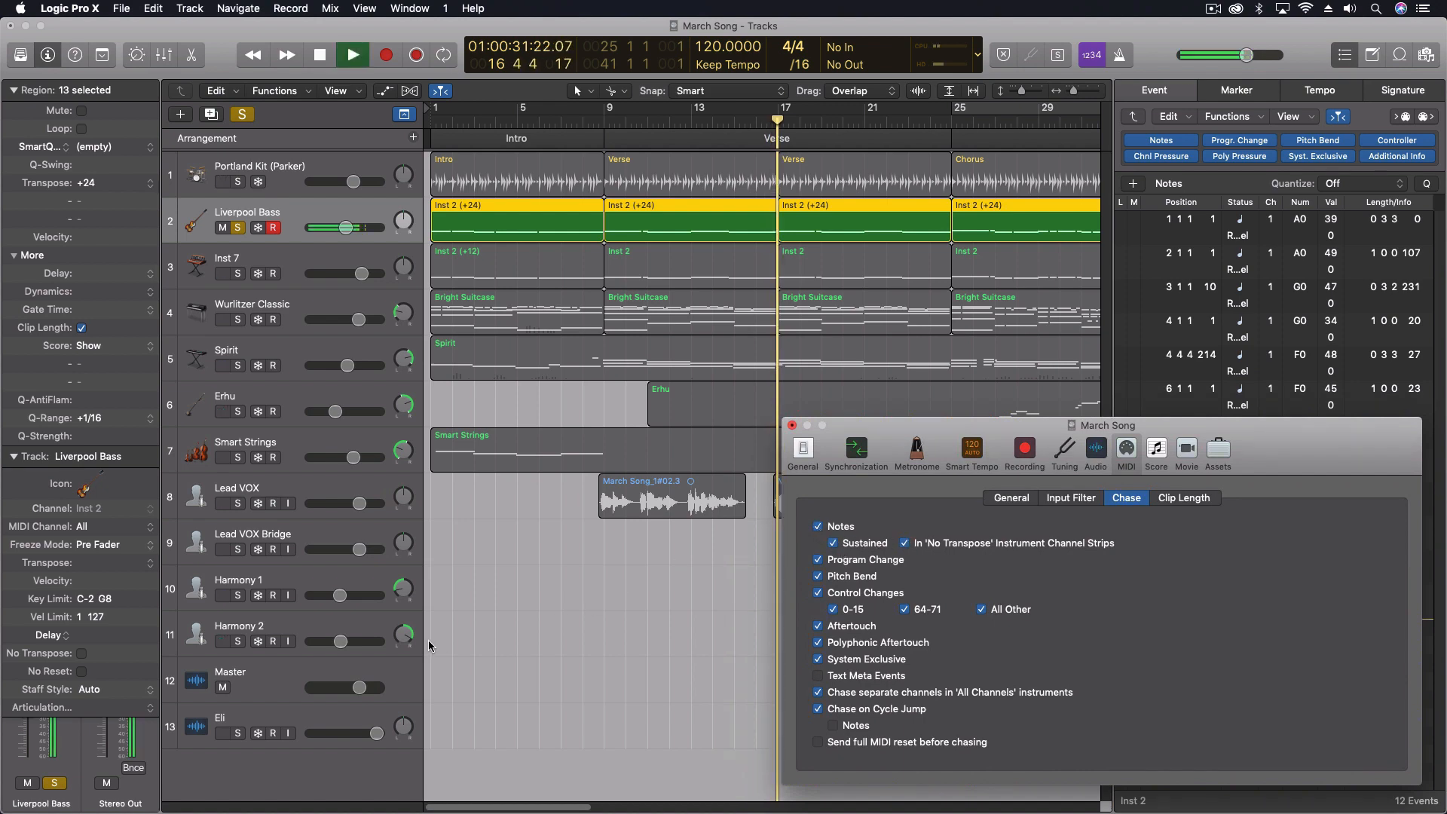
pyautogui.click(350, 54)
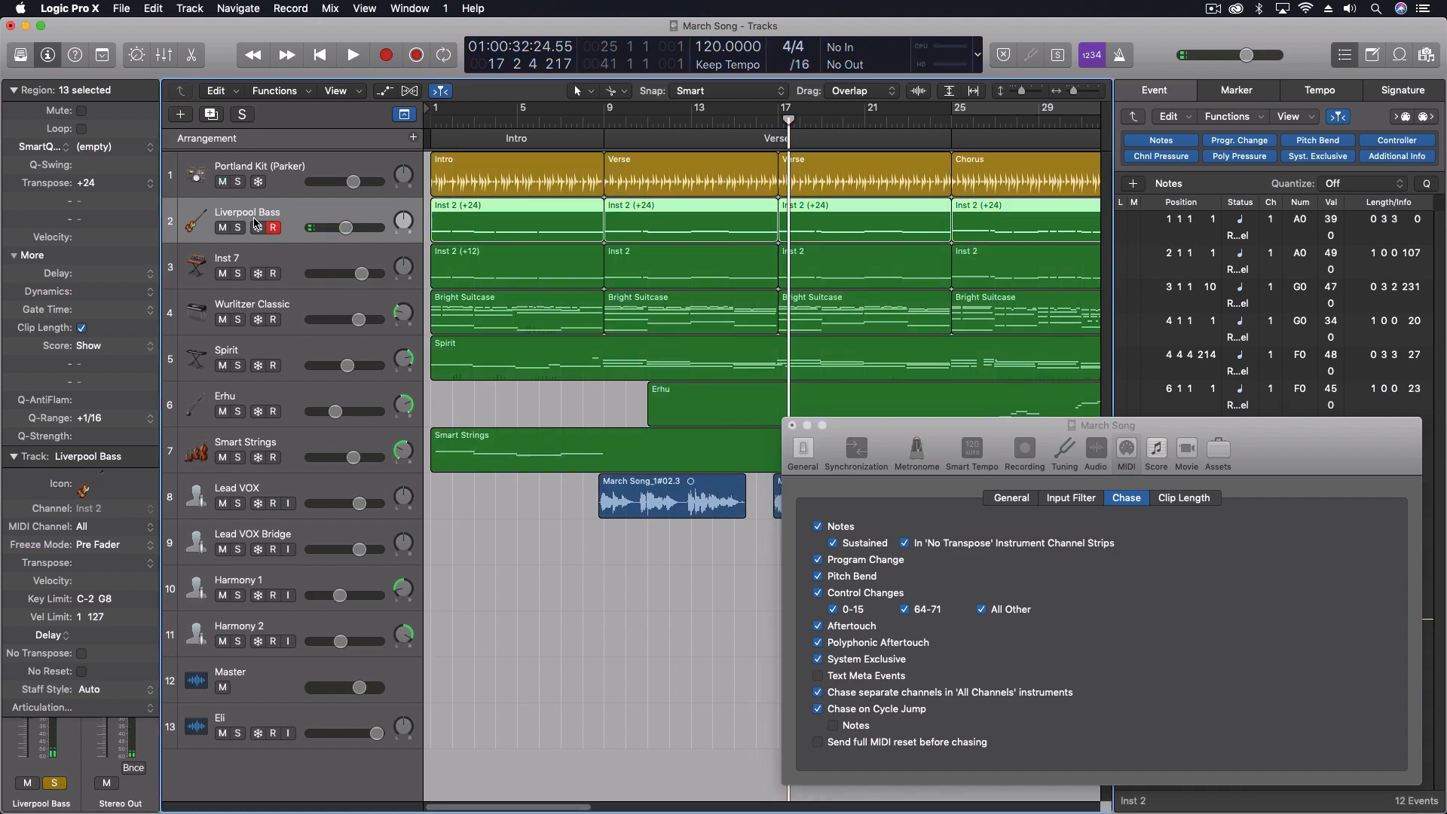
pyautogui.click(241, 114)
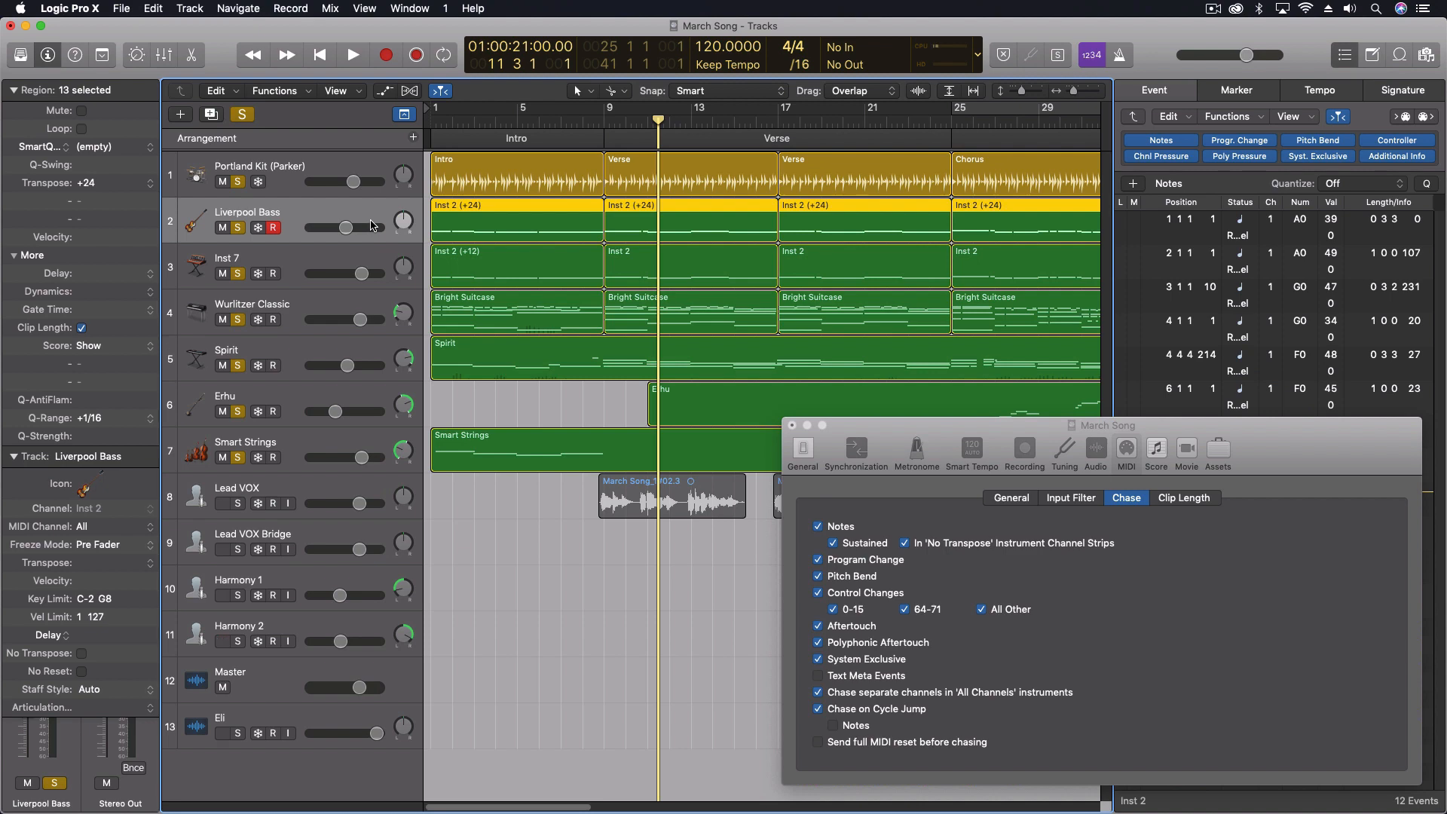
pyautogui.moveTo(404, 221)
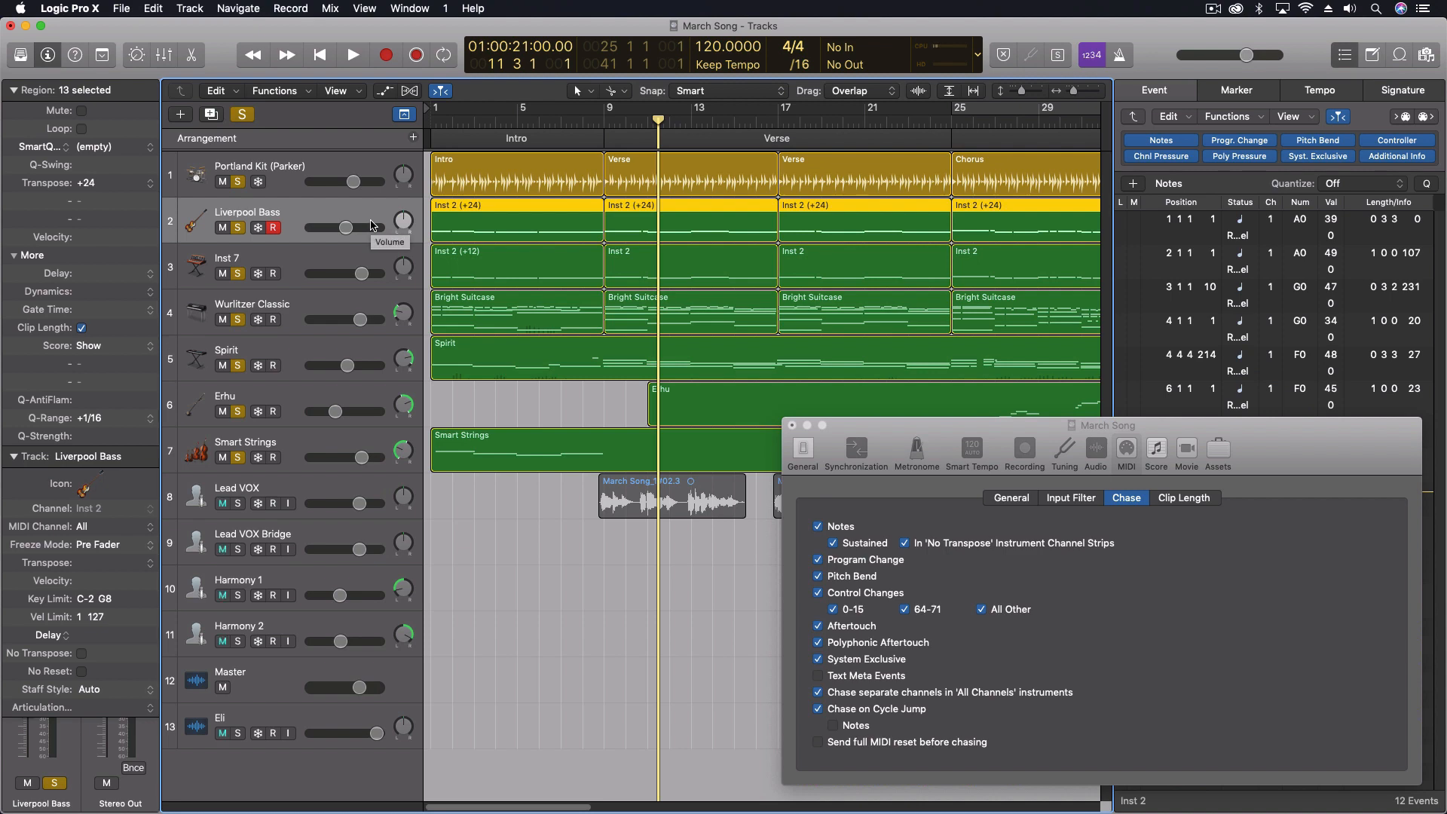